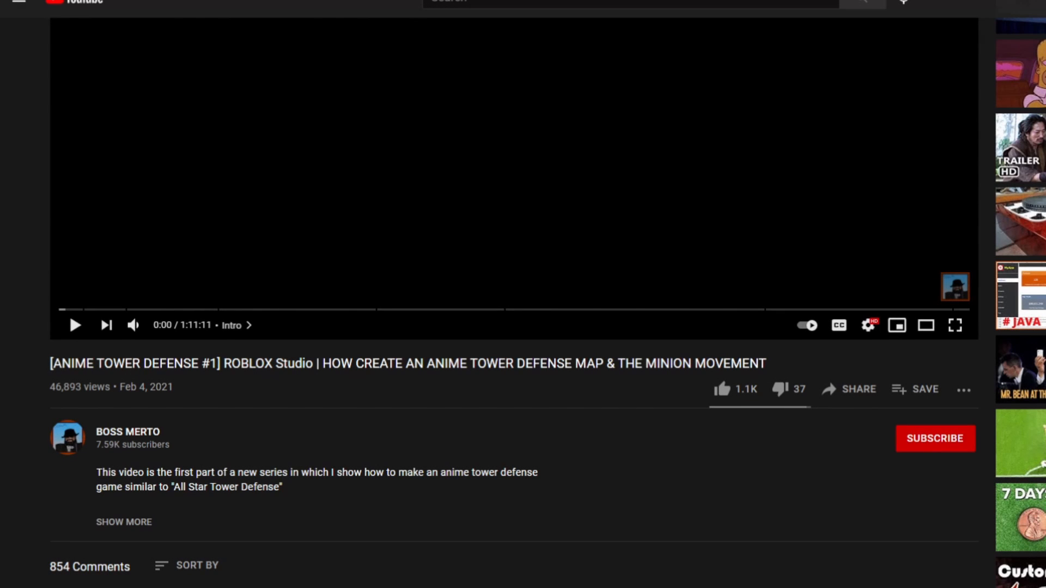
mouse_move(921, 460)
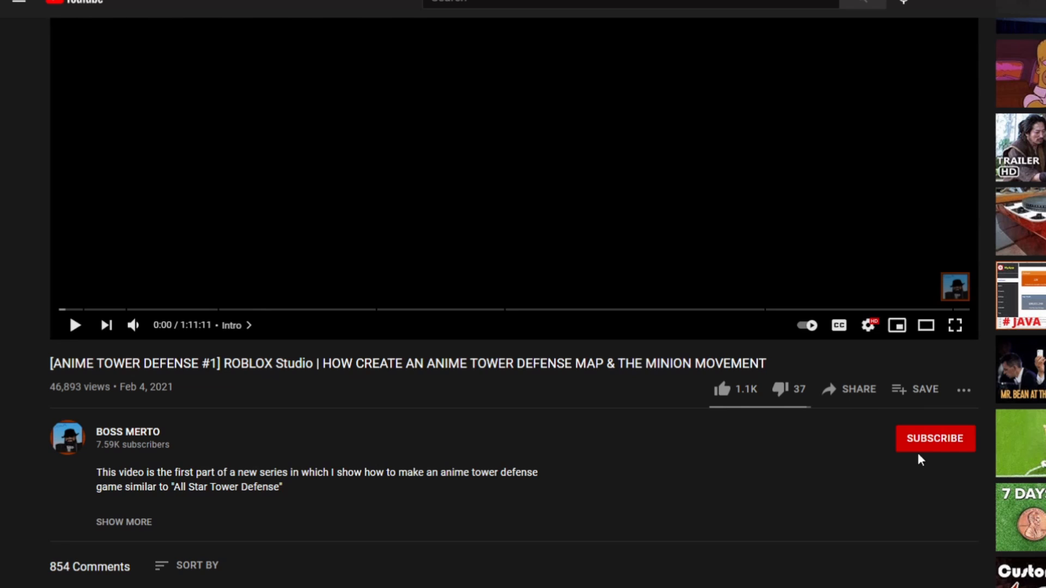
Step: Subscribe to the channel with all notifications and like the tower defense video
click(933, 438)
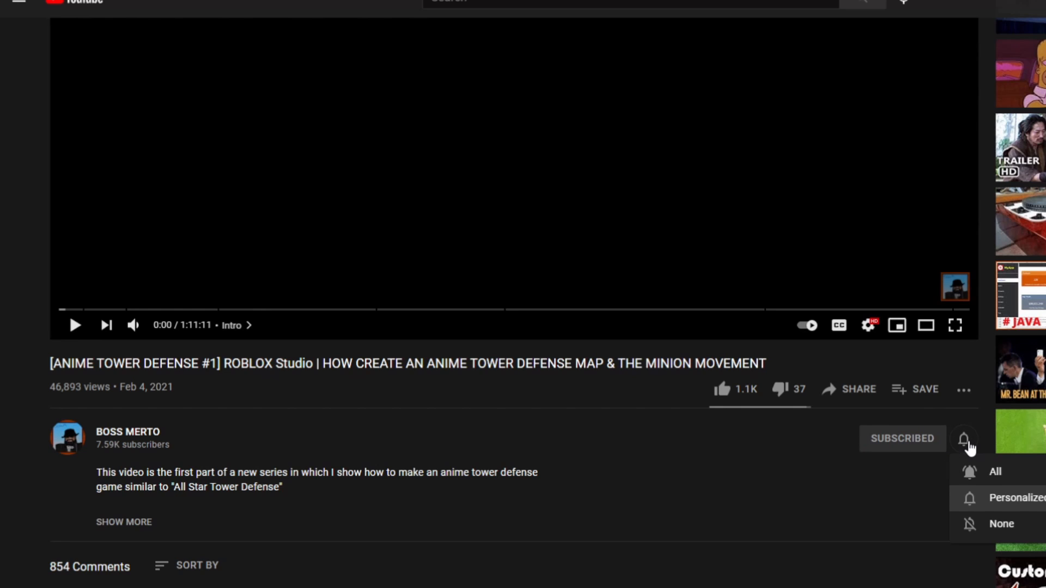
click(722, 389)
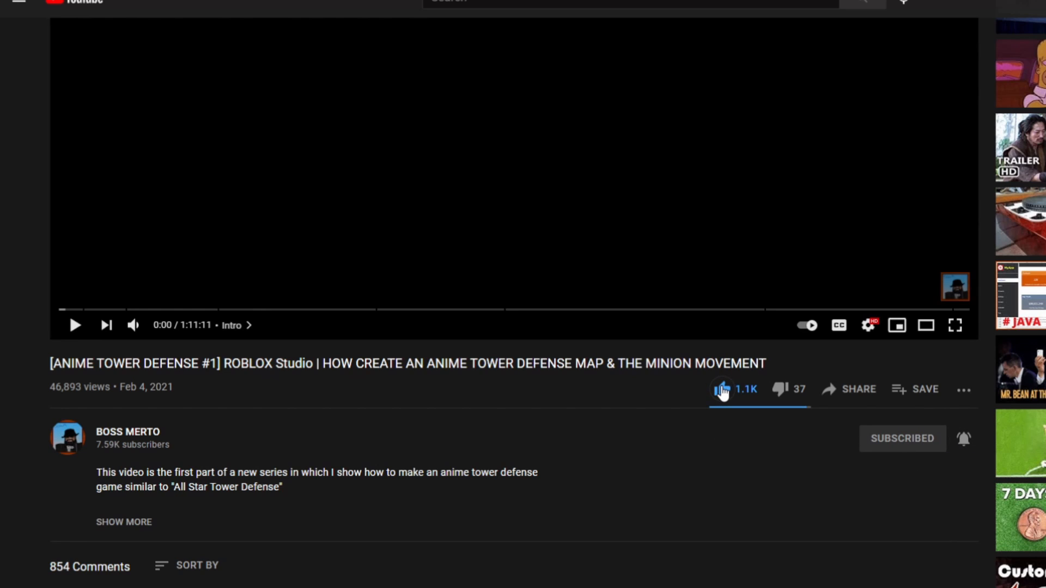
click(857, 390)
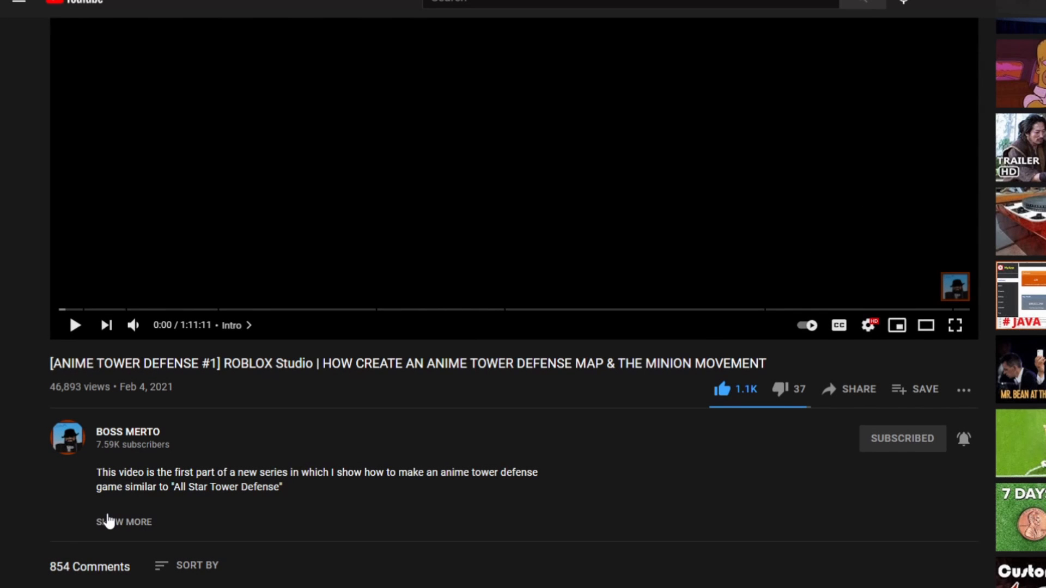
Step: Expand the video's full description and read through it
click(124, 522)
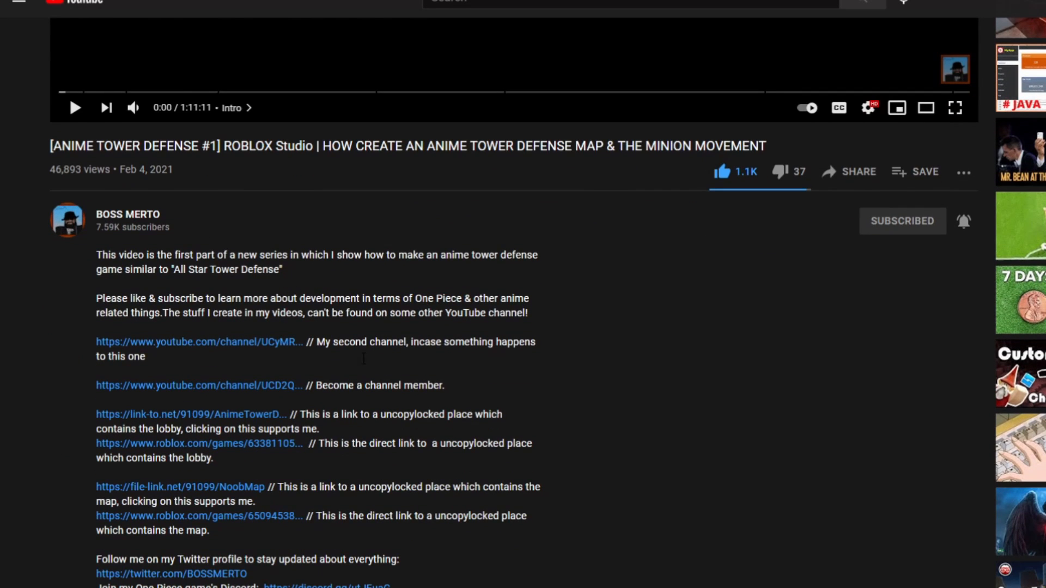
scroll(down, 3)
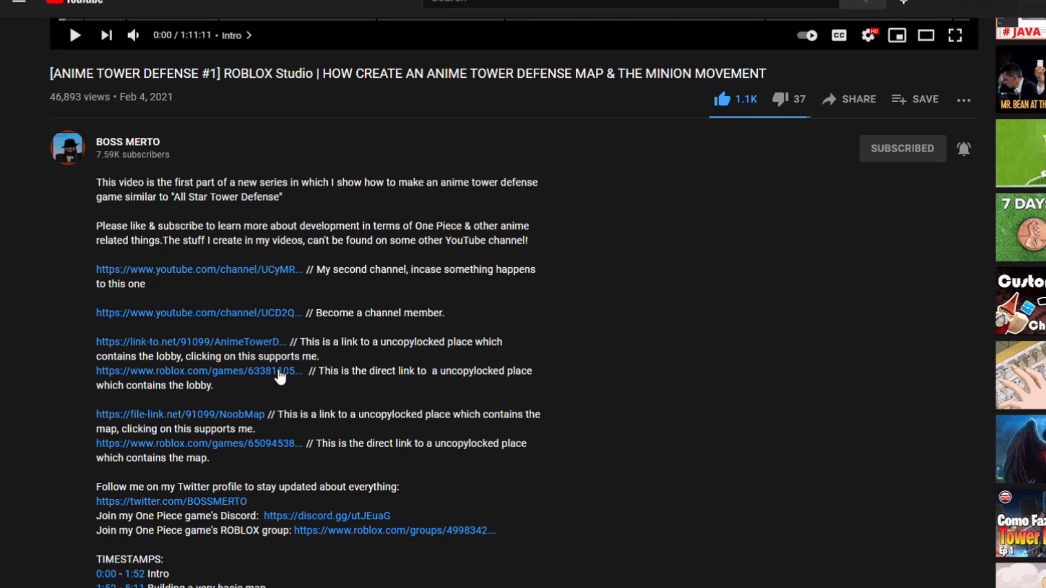
scroll(down, 3)
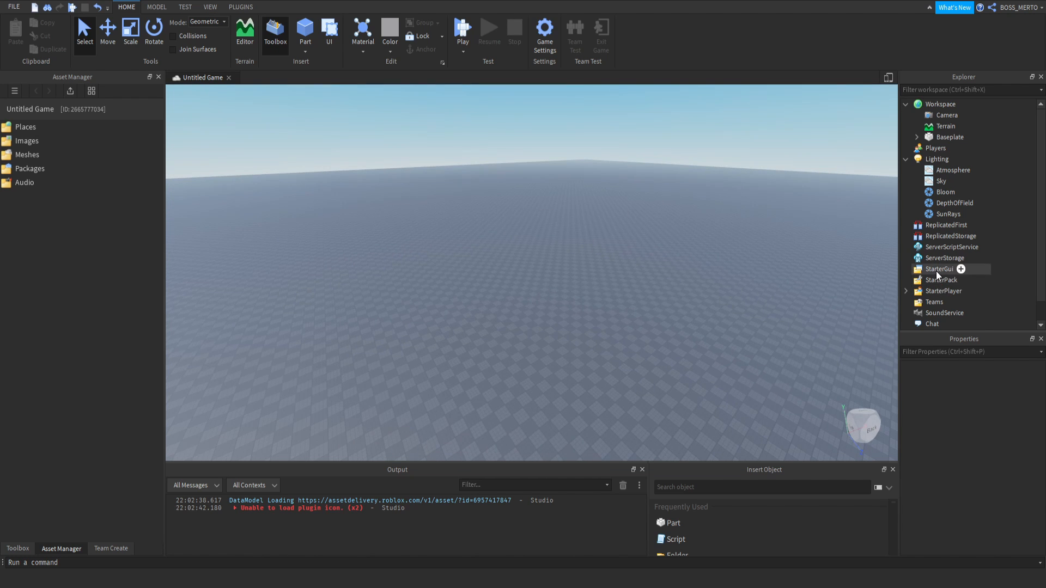
Step: Insert a ScreenGui with a TextButton under StarterGui
click(940, 269)
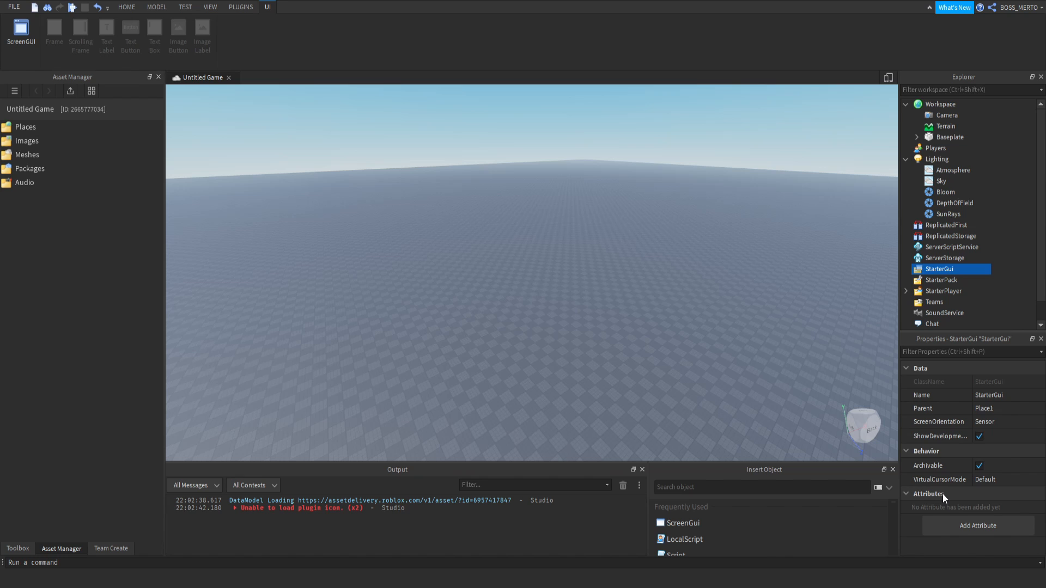
click(20, 31)
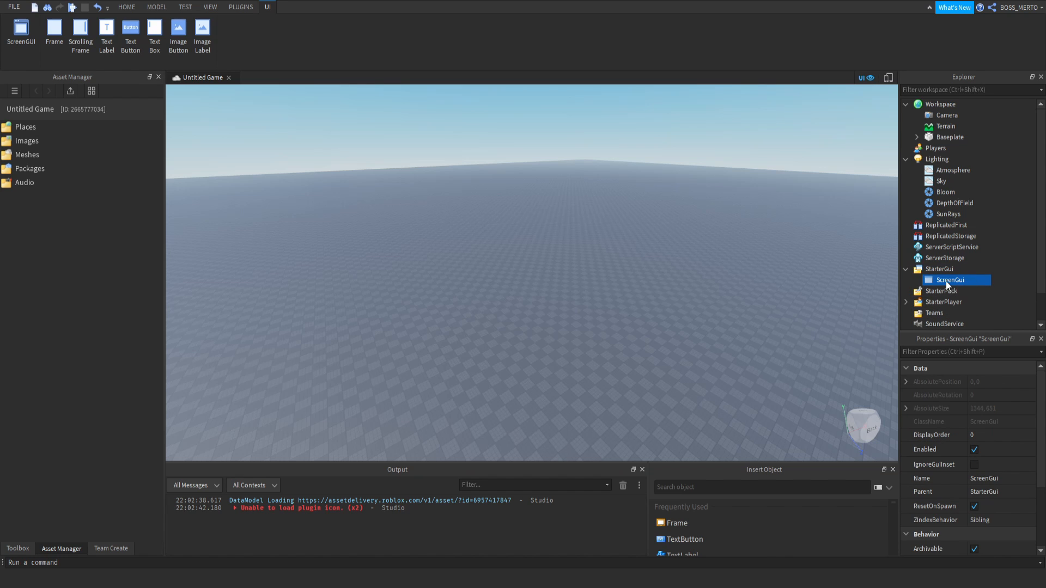
click(129, 35)
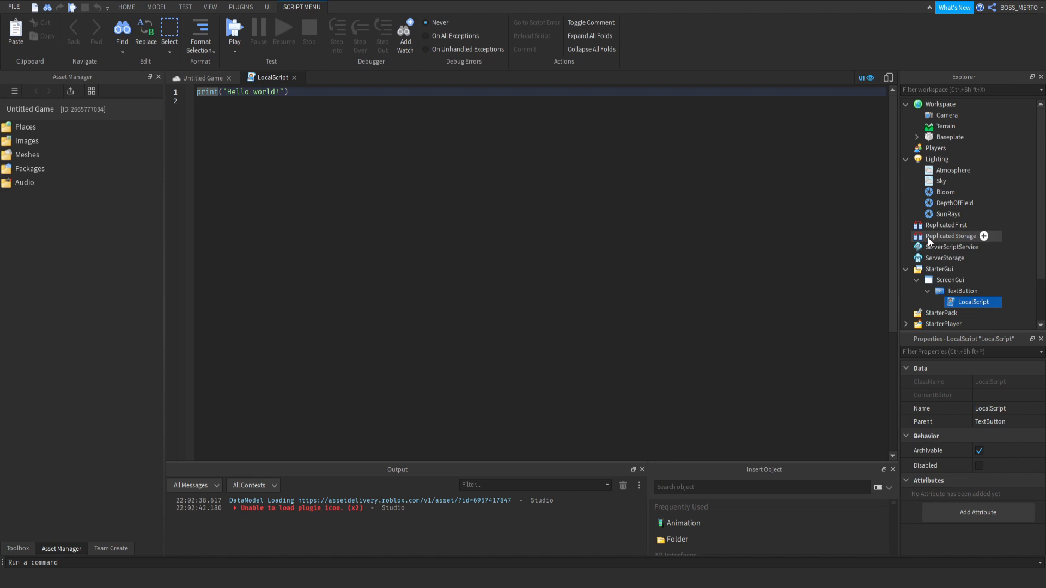
Step: Insert a RemoteEvent into ReplicatedStorage
click(950, 235)
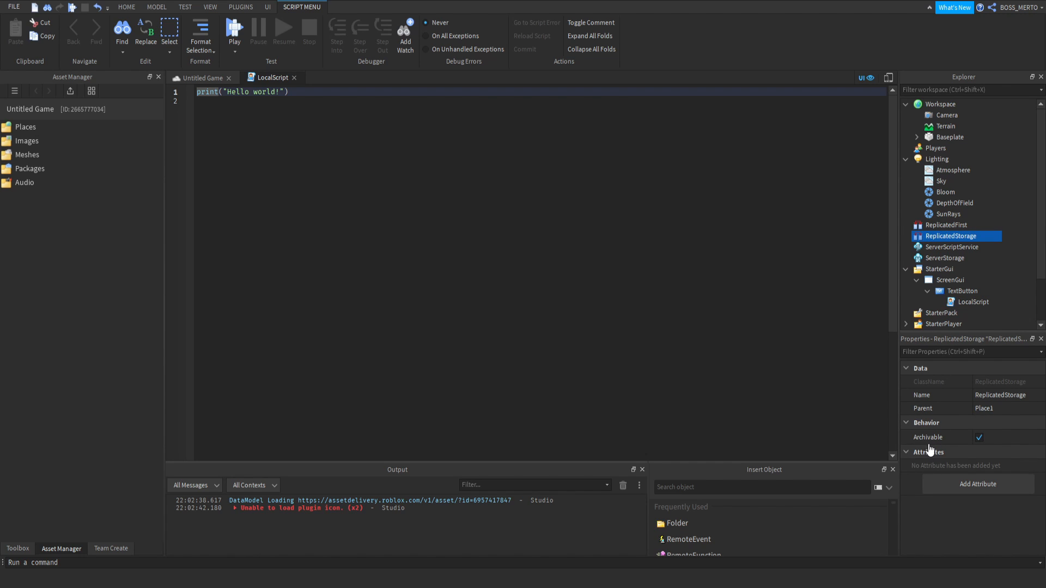
click(688, 539)
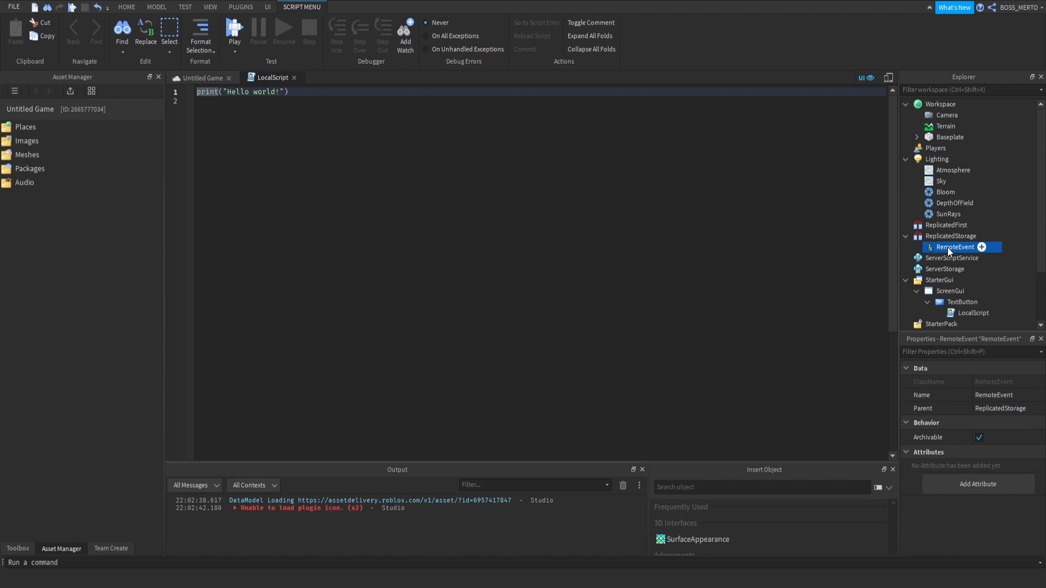
Step: Add a server Script to ServerScriptService
click(952, 258)
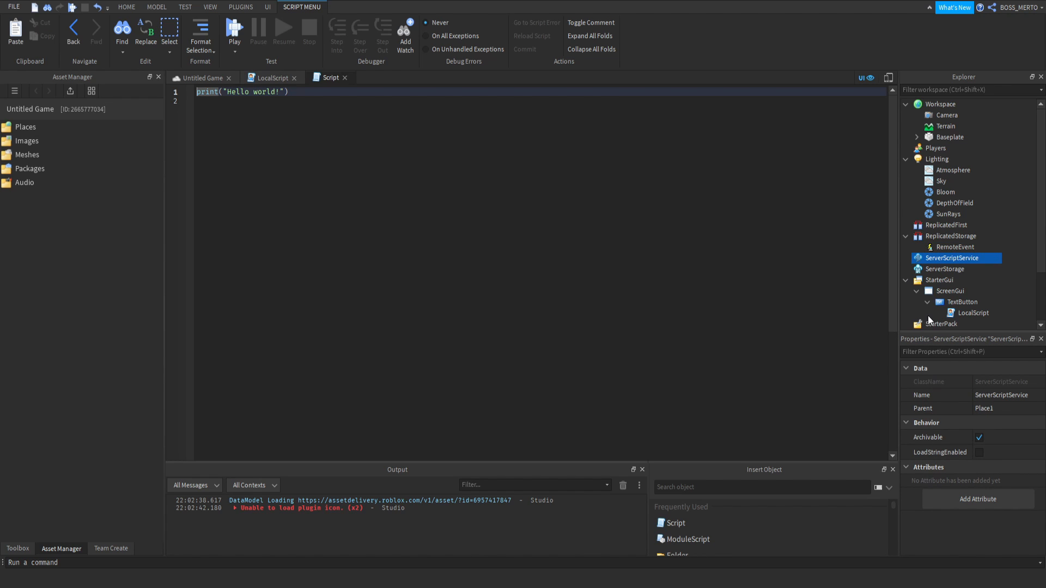
click(960, 269)
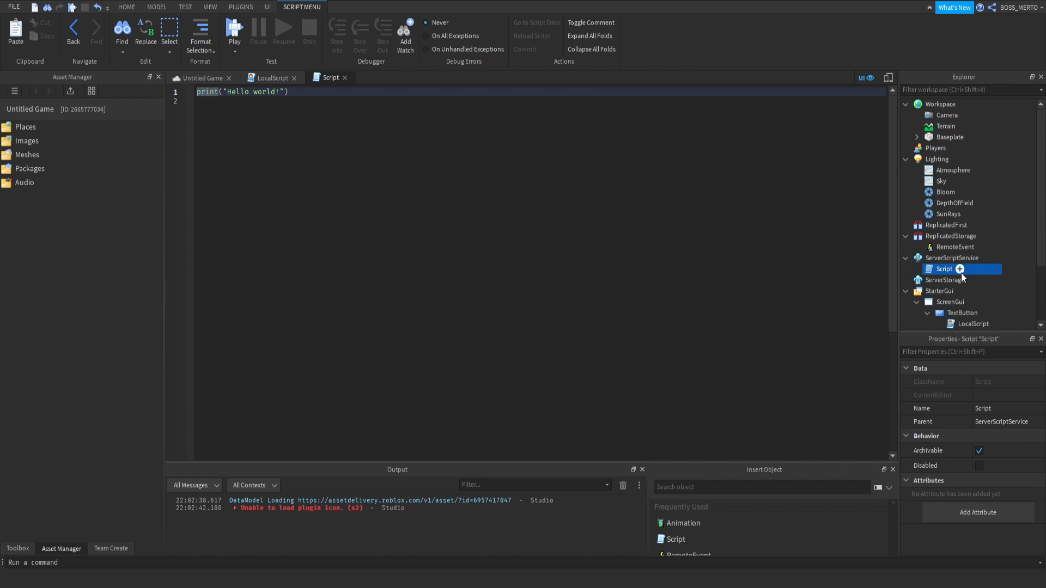
scroll(down, 3)
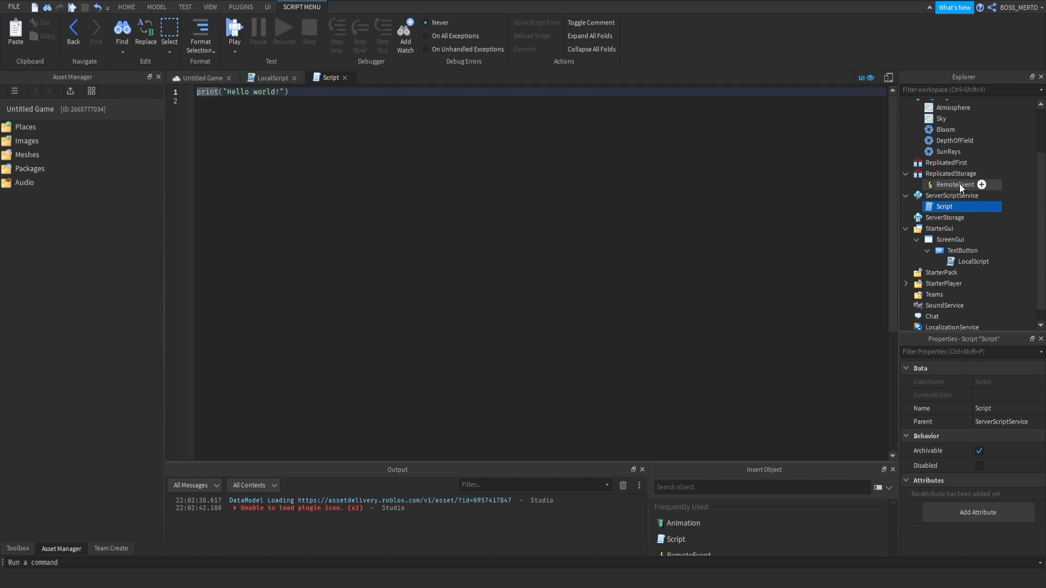
mouse_move(958, 140)
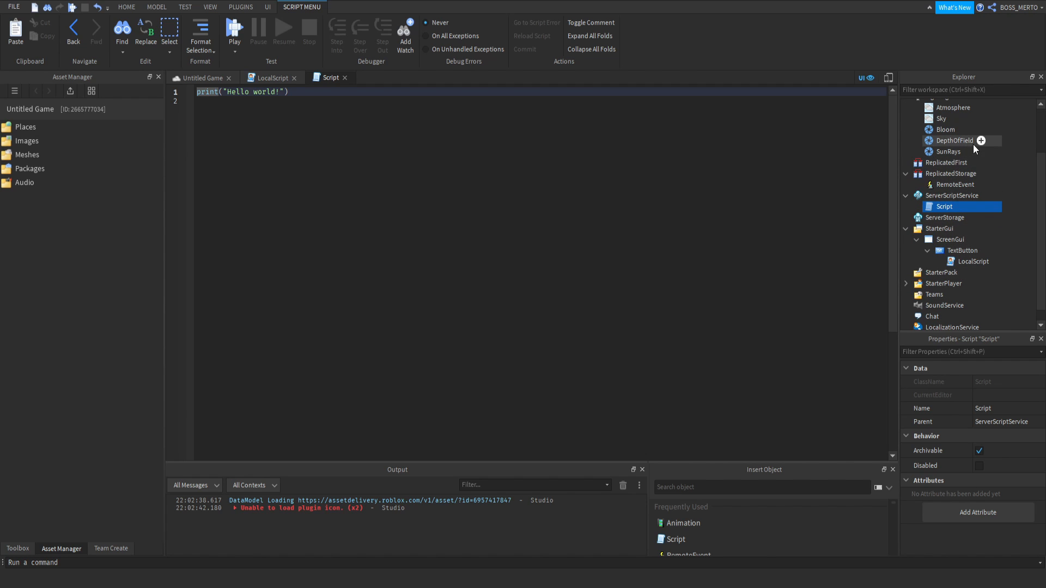
mouse_move(950, 200)
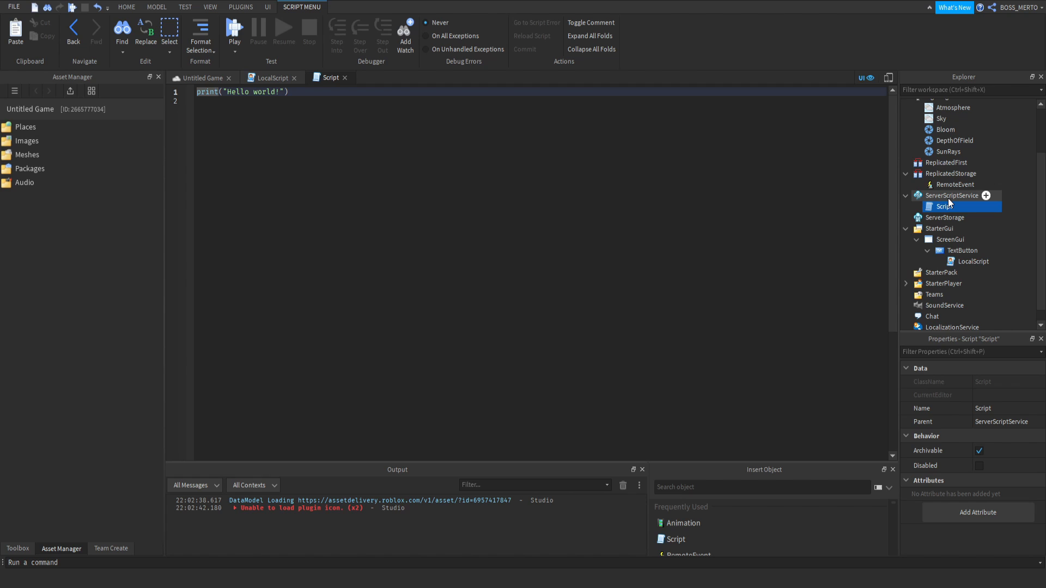
click(972, 261)
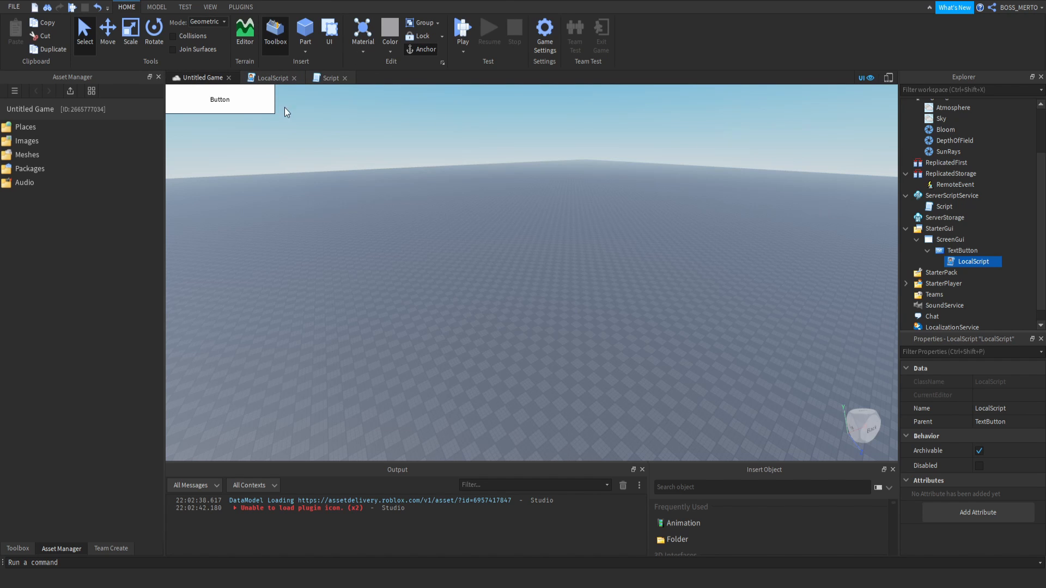
mouse_move(984, 266)
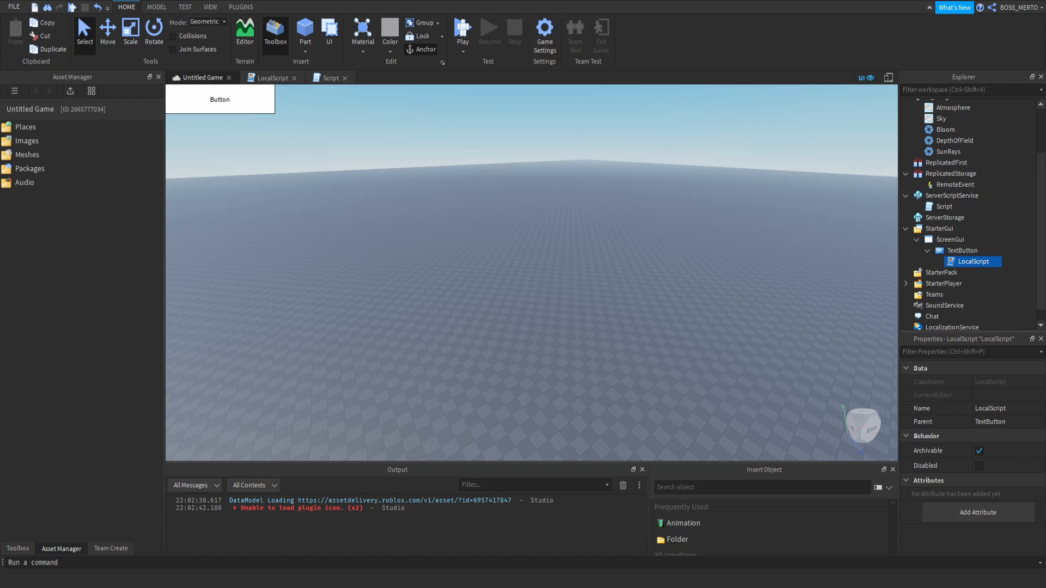
mouse_move(165, 138)
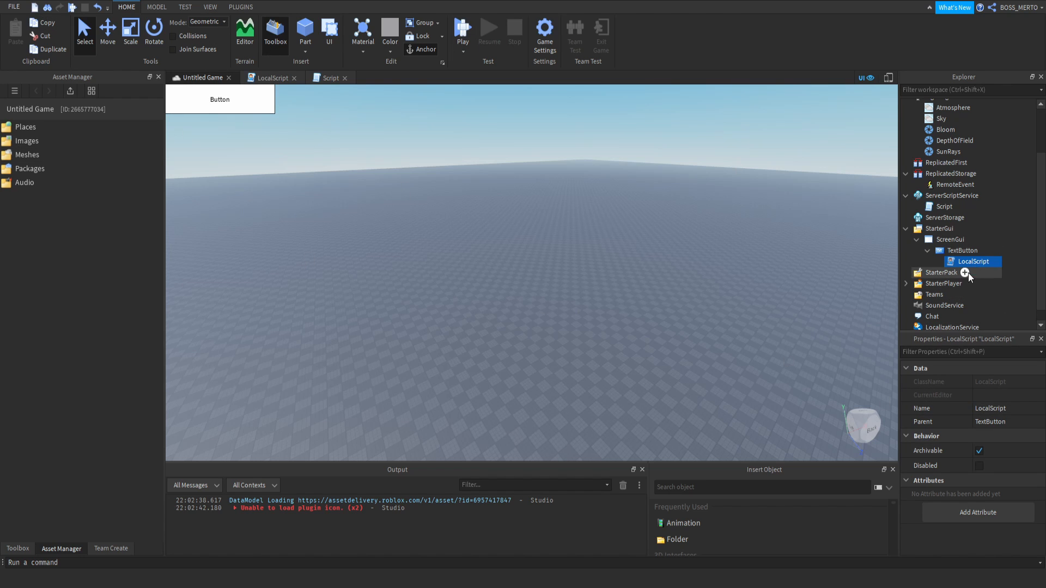
mouse_move(816, 209)
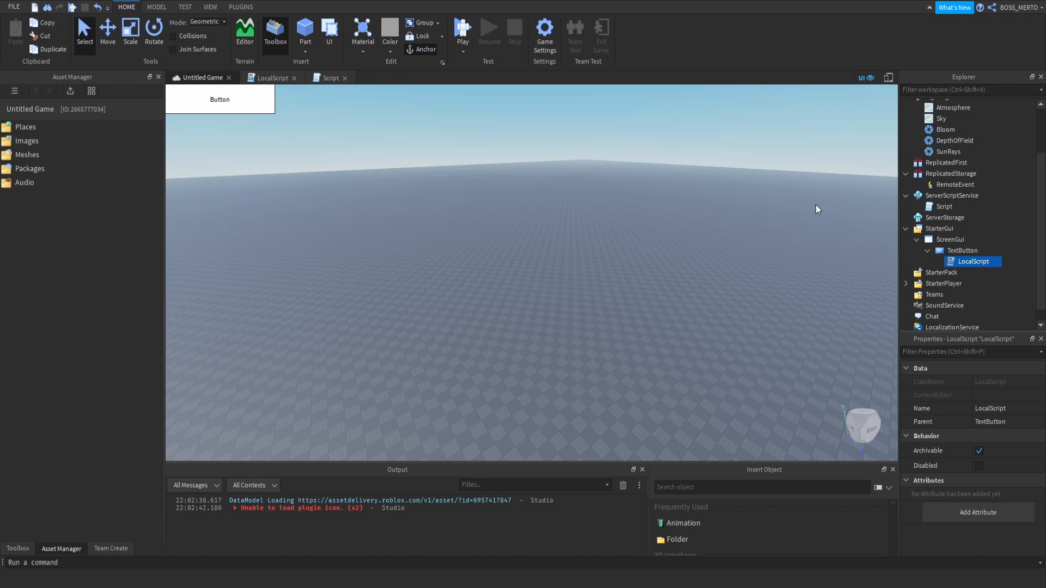
mouse_move(961, 195)
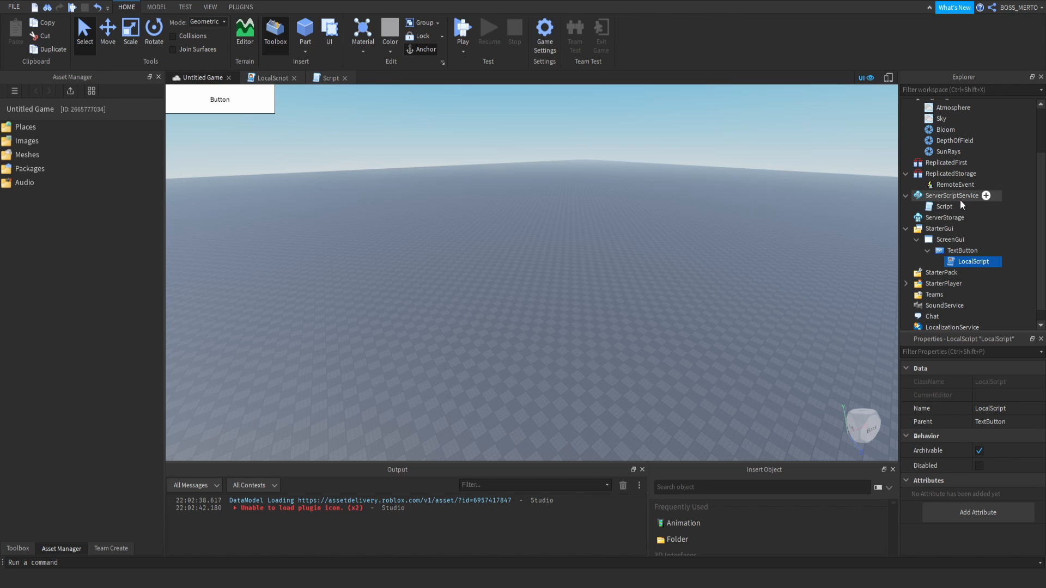
Step: Review the RemoteEvent and server Script, then bring the button's LocalScript into the editor
click(955, 184)
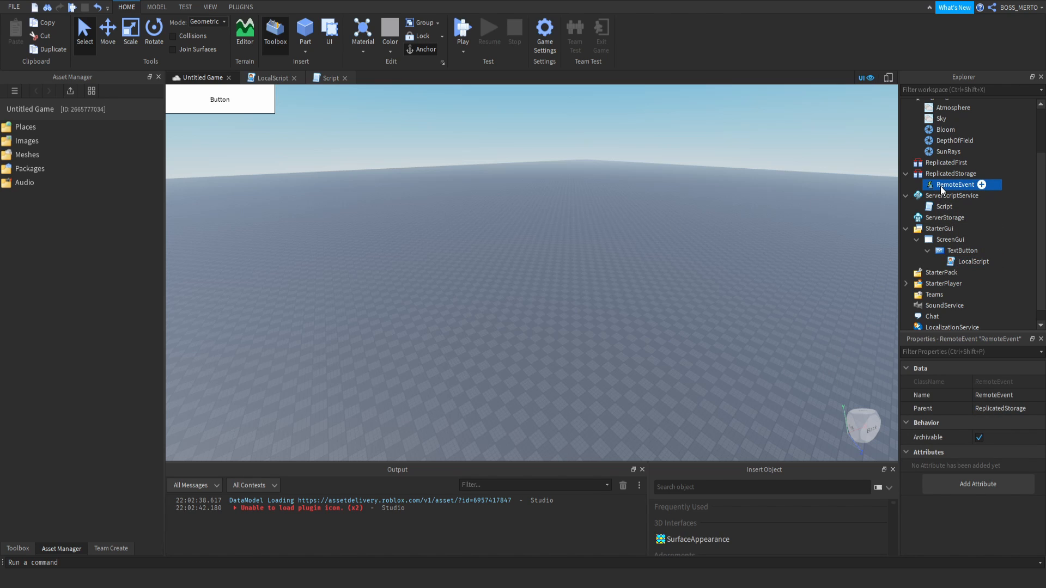
mouse_move(937, 189)
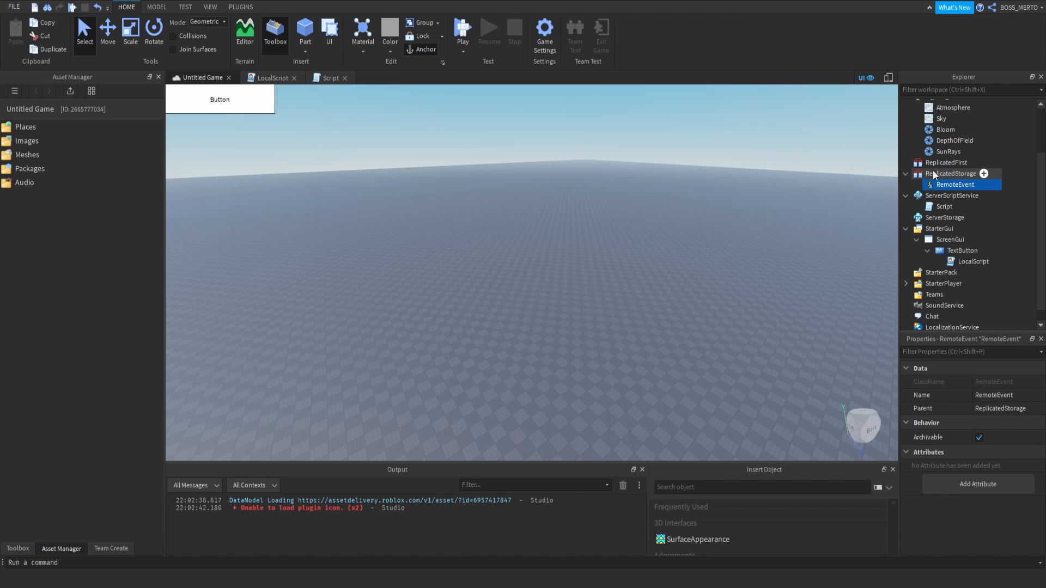
click(944, 205)
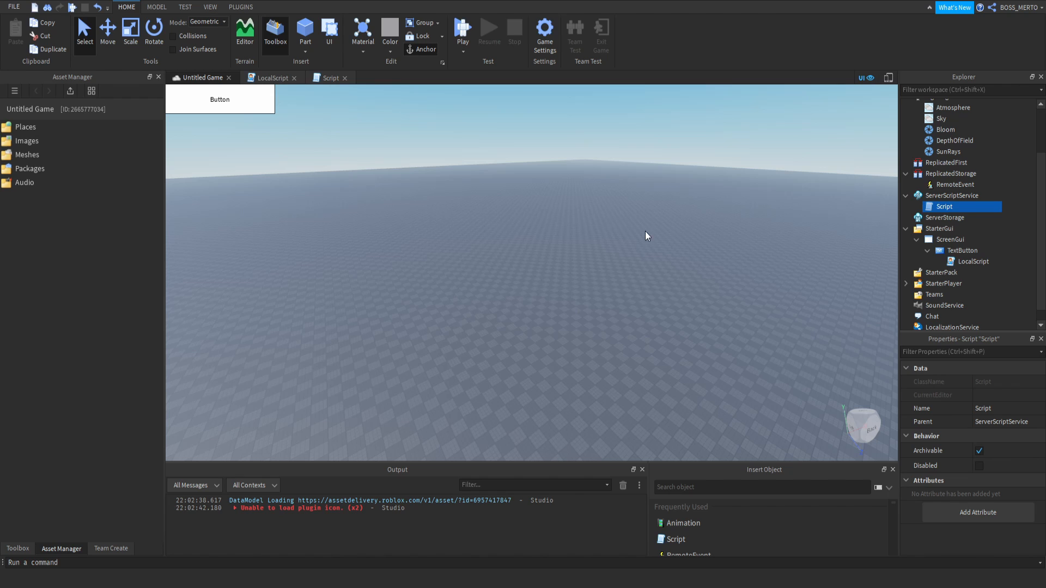
mouse_move(663, 262)
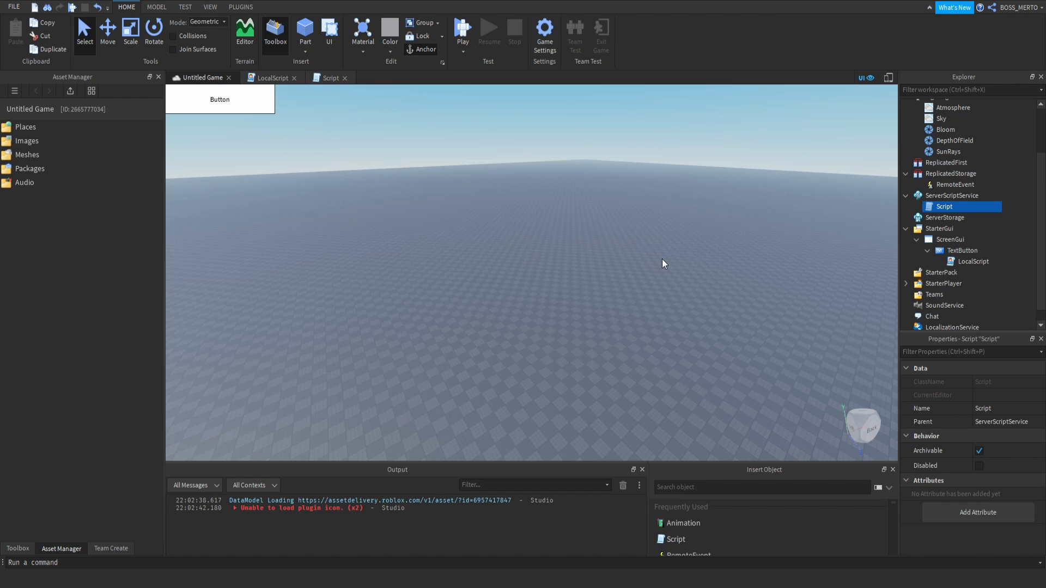
click(271, 77)
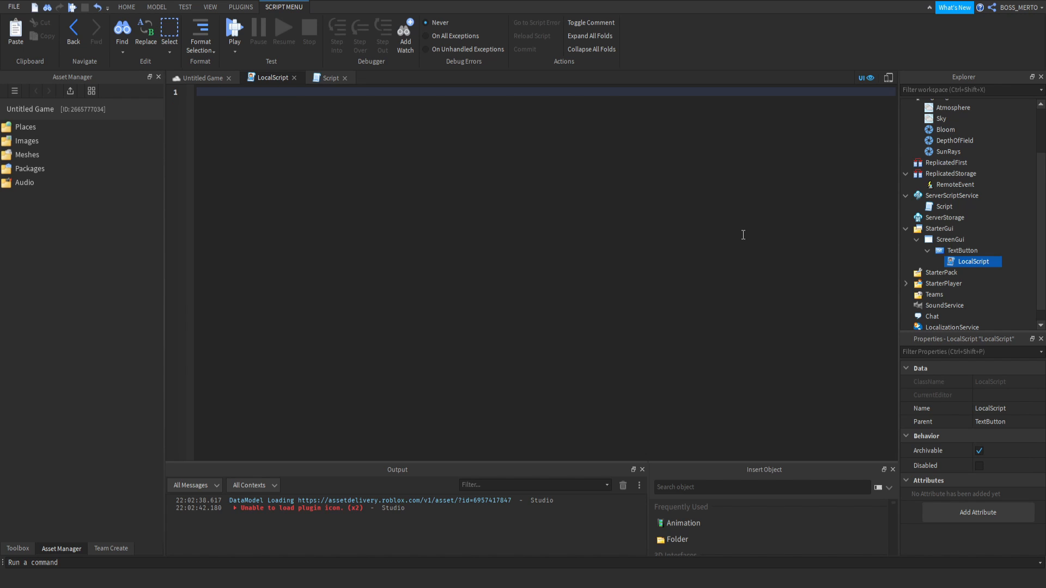
Step: In the TextButton's LocalScript, connect a function to script.Parent.MouseButton1Click, fixing the event name spelling
click(962, 251)
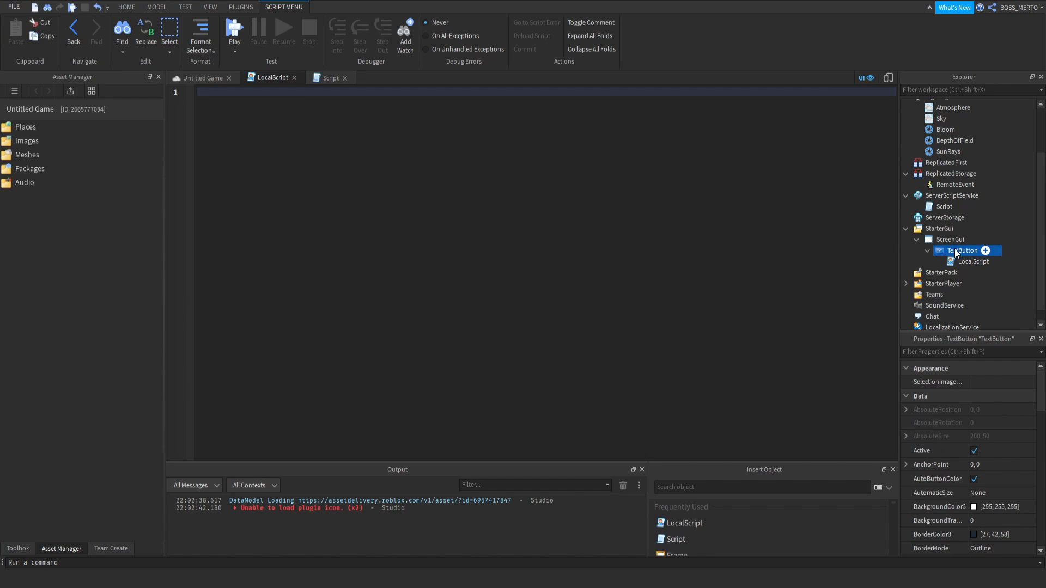
click(978, 260)
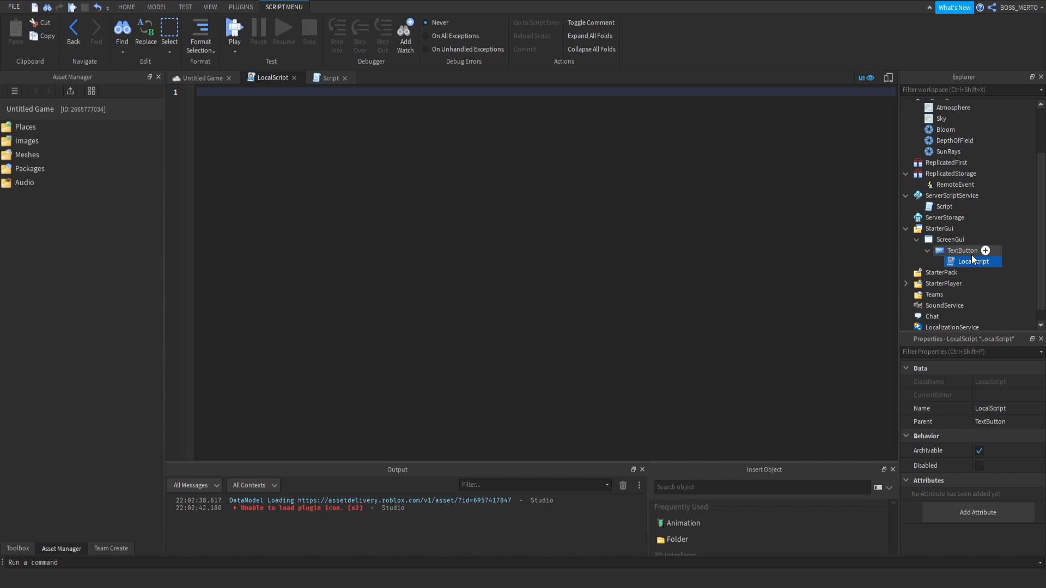
click(961, 251)
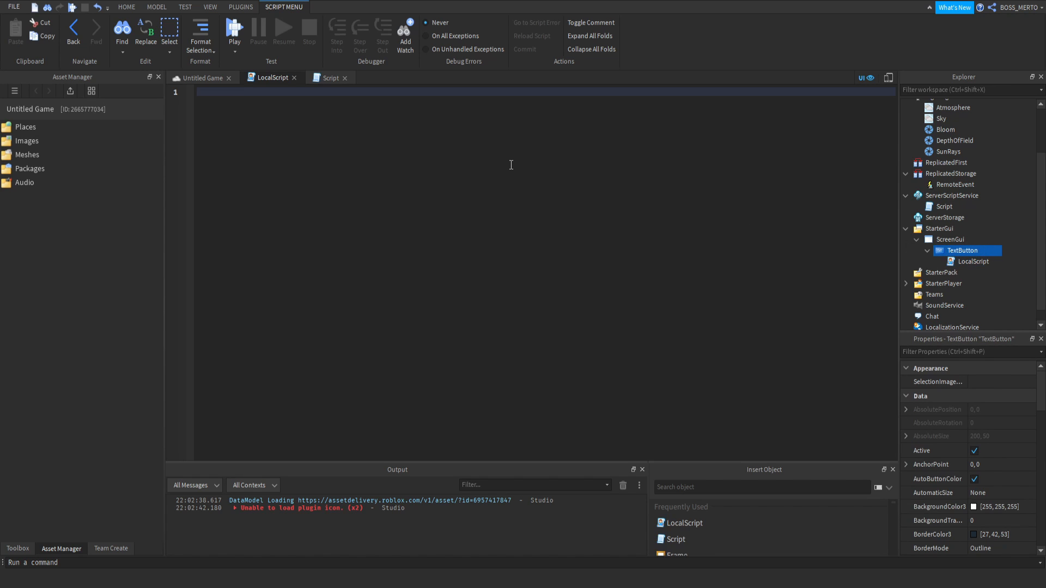
text(script.Parent.)
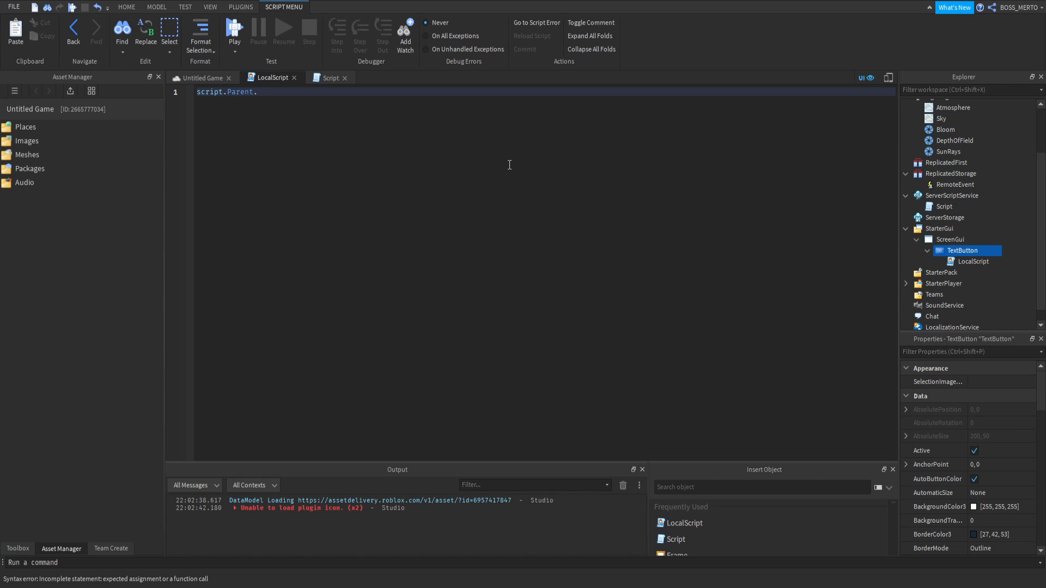
text(MouseButton1Click)
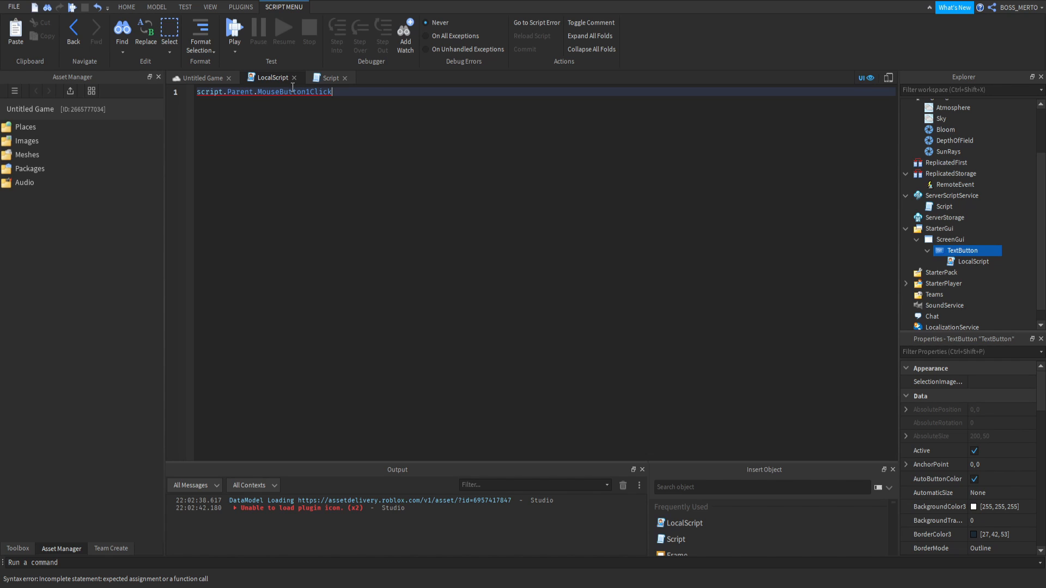
double_click(282, 92)
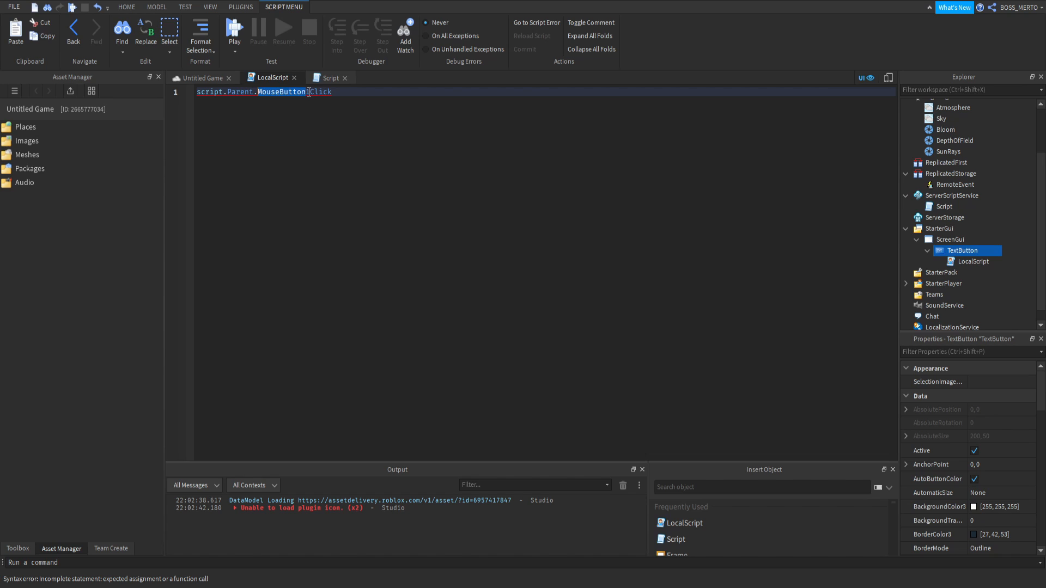
text(1)
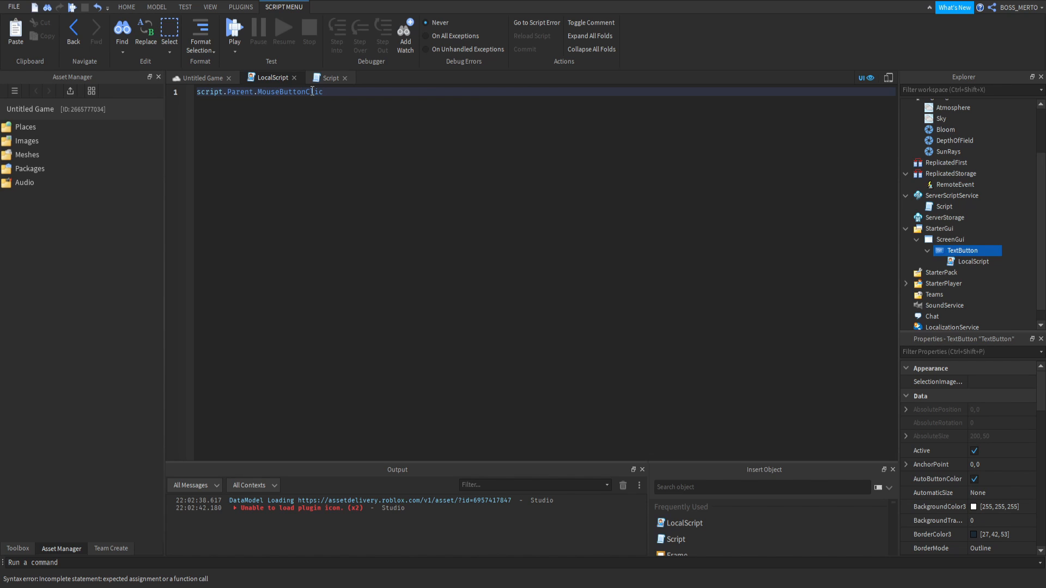
key(BackSpace)
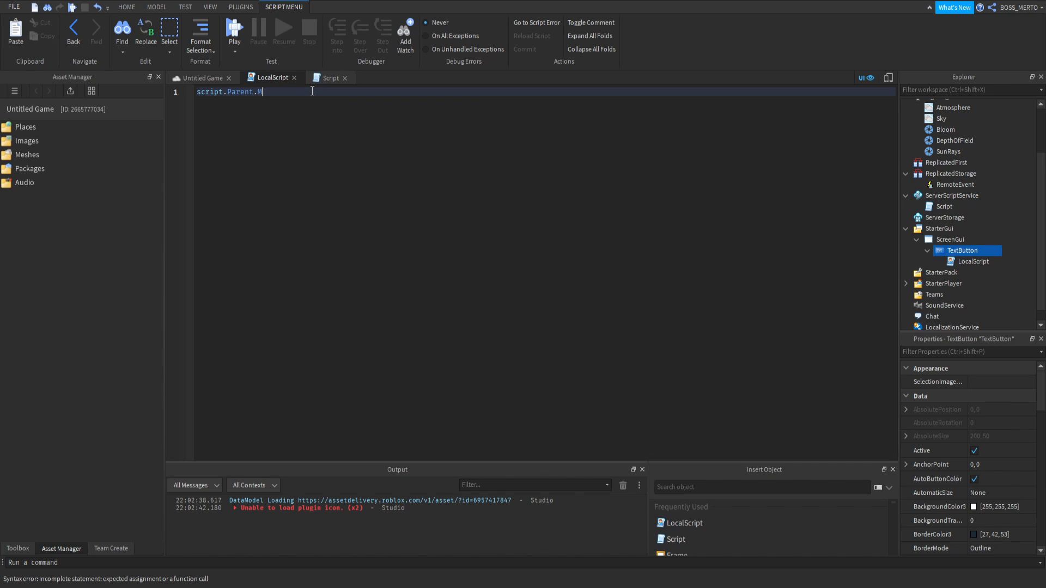
text(ou)
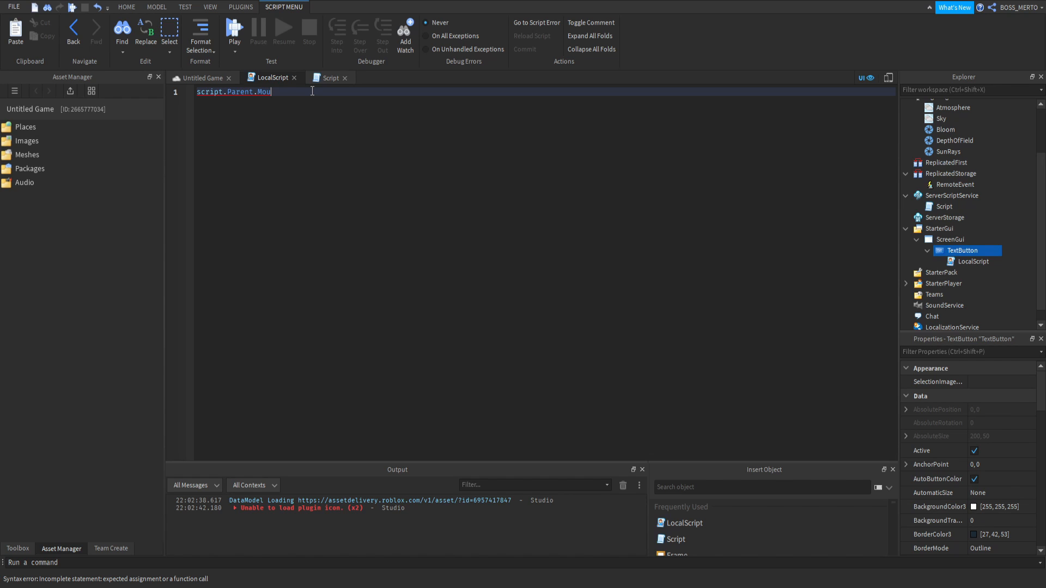
text(seButton1Click)
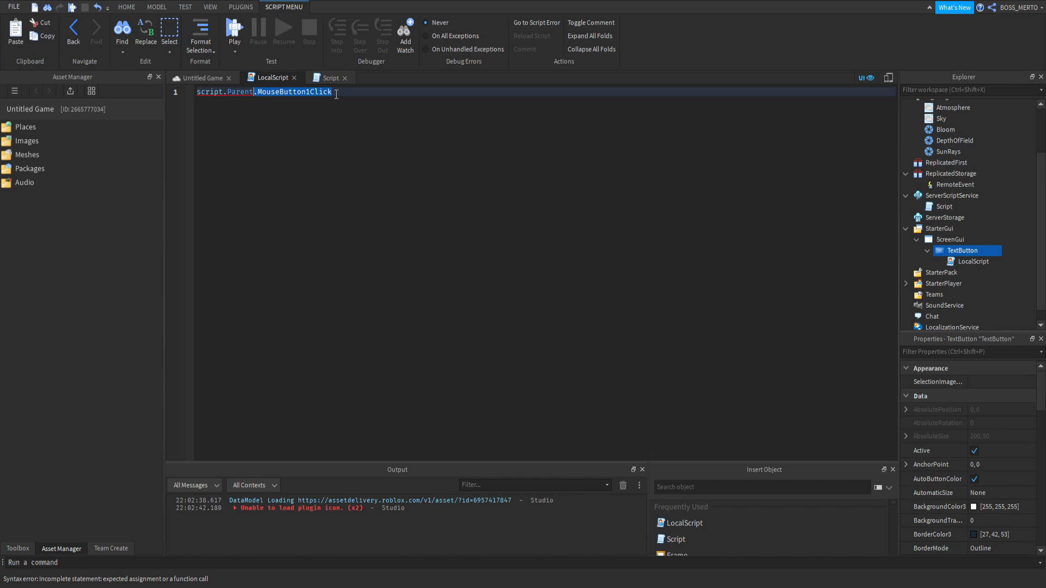
text(:Connect(function()
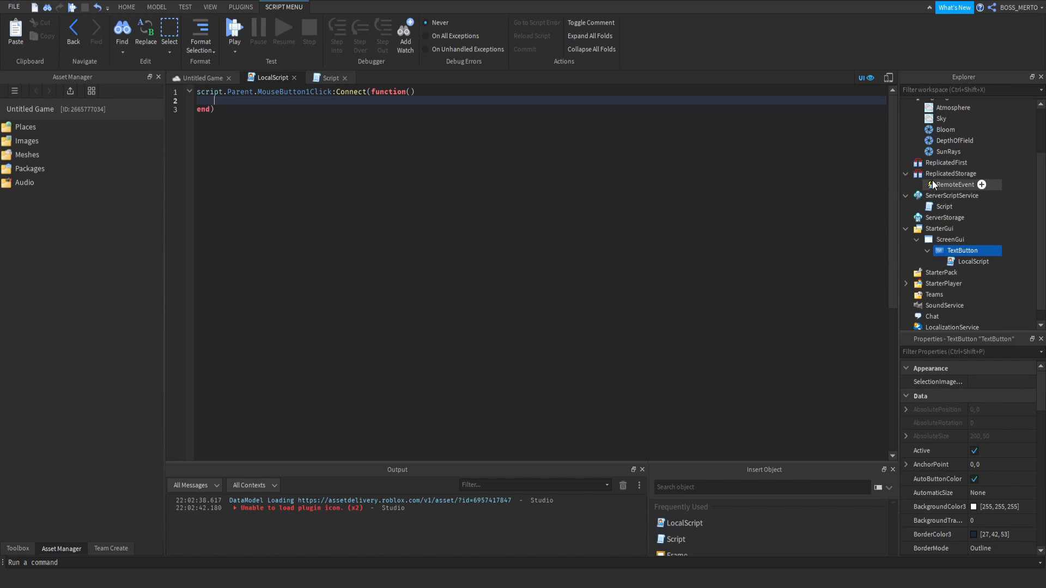
Step: Look up the RemoteEvent via game:GetService("ReplicatedStorage"):WaitForChild
text(game)
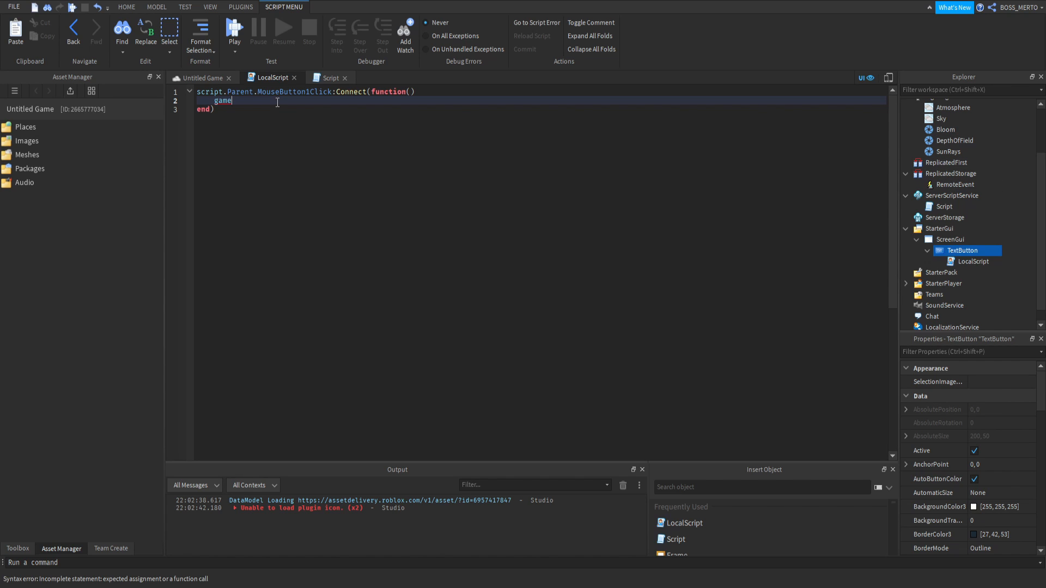
text(:GetService("R)
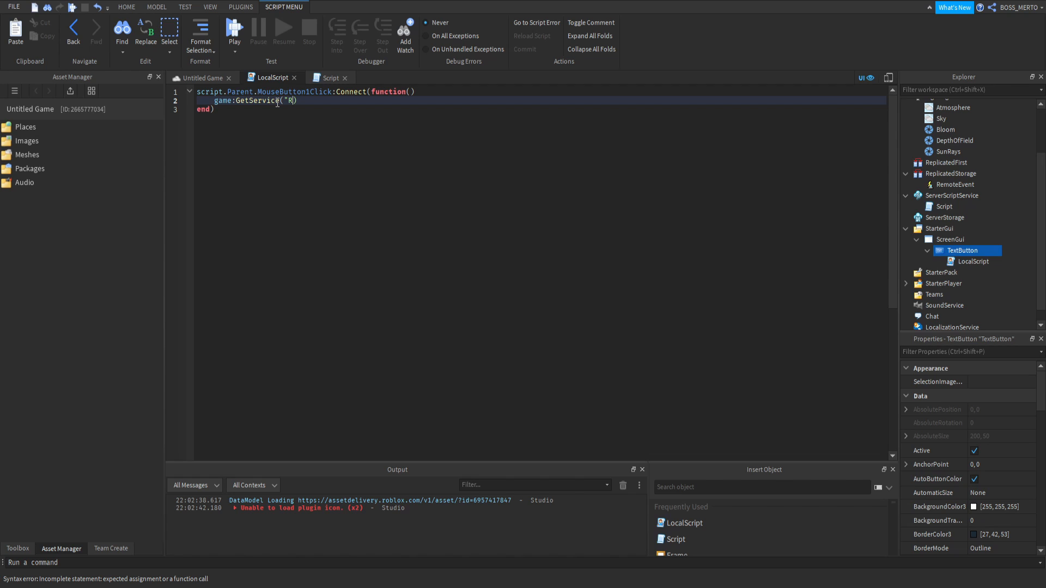
text(eplicatedStorage)
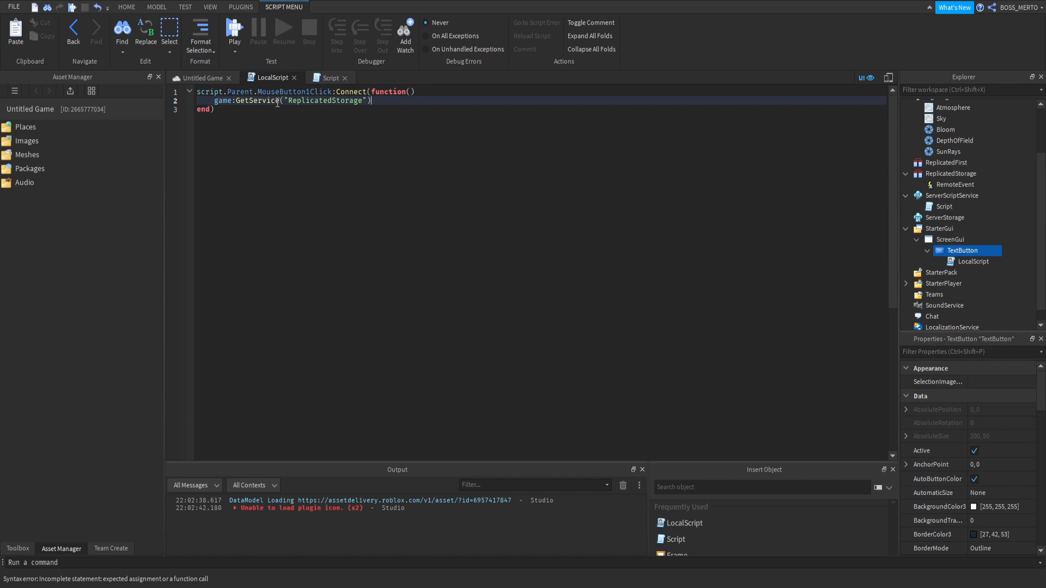
text(.RemoteEvent)
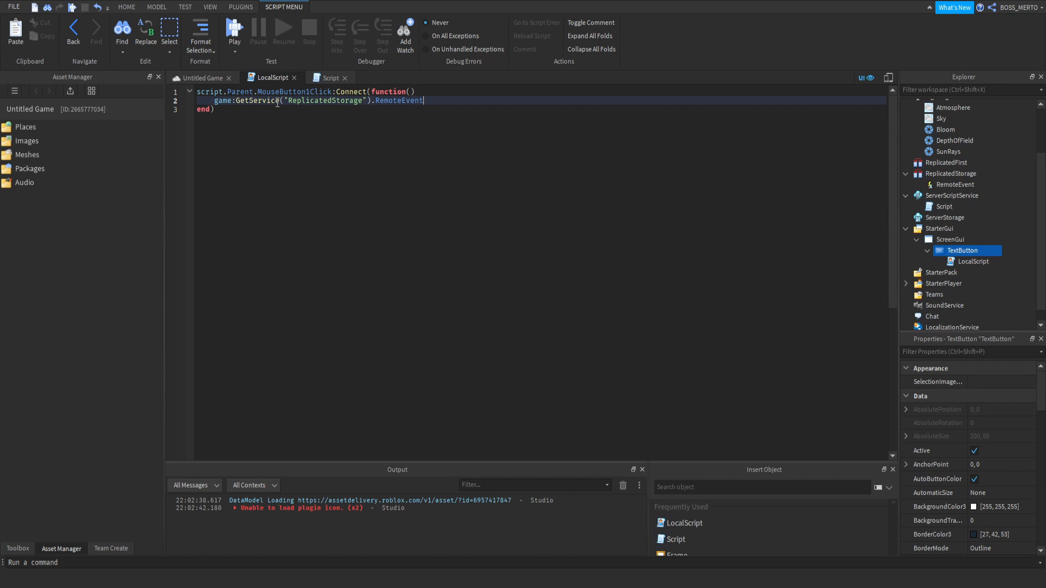
text(:Conne)
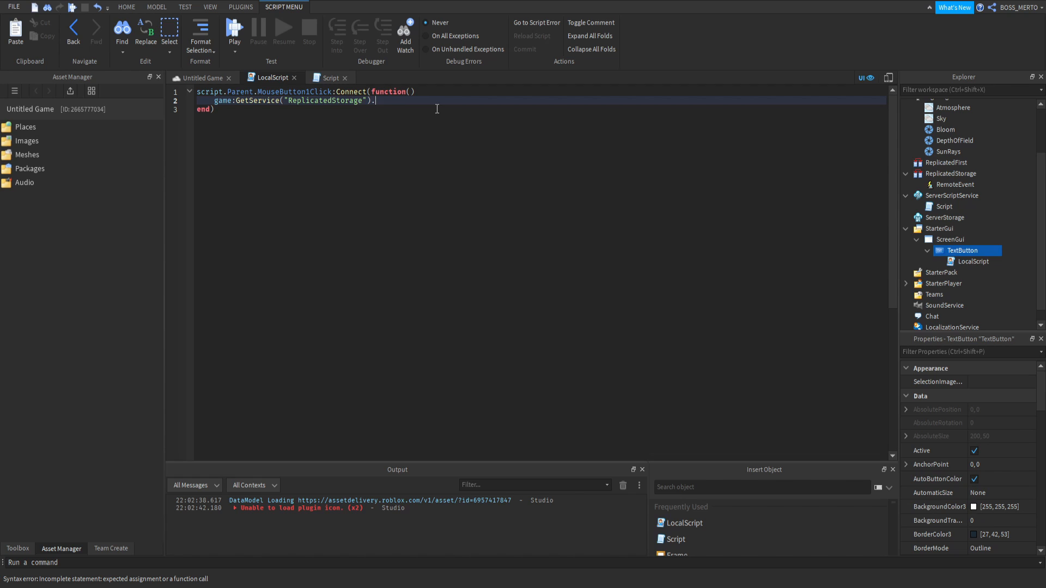
text(WaitF)
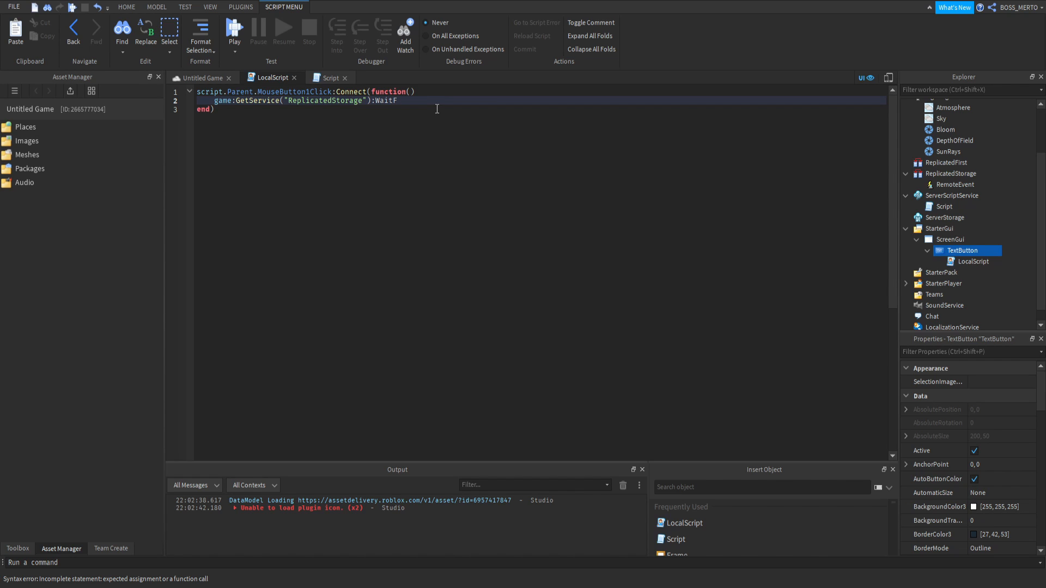
text(orChild()
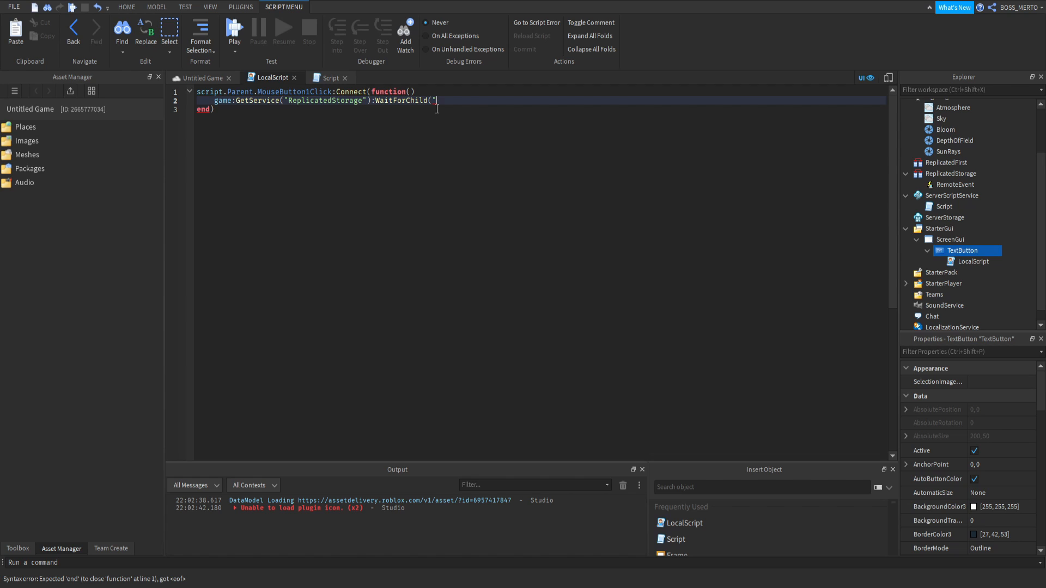
mouse_move(954, 185)
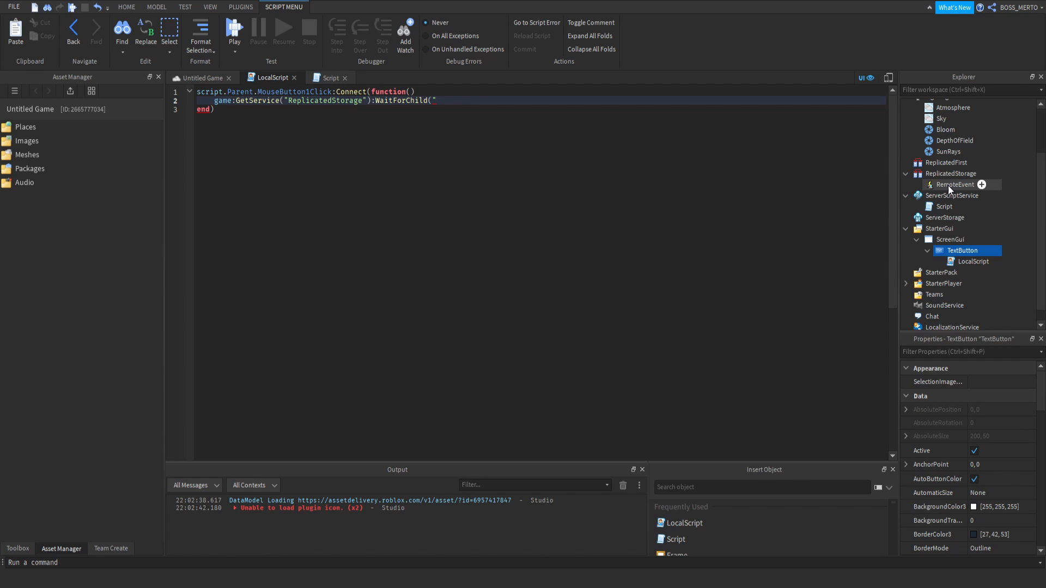
text(RemoteEvent"))
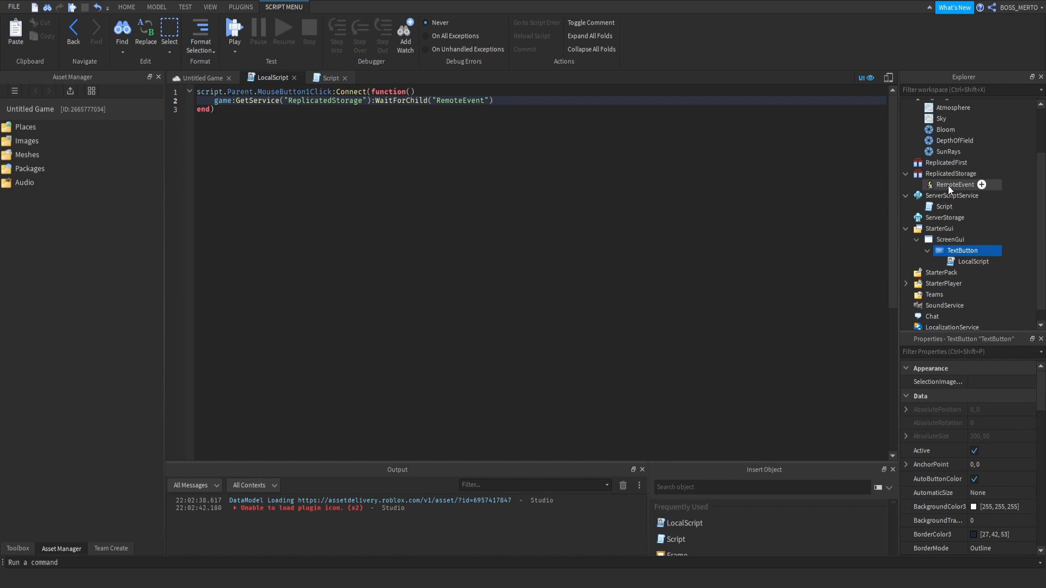
Step: Fire the RemoteEvent to the server with "Teleport" and check the event in ReplicatedStorage
text(:Fire)
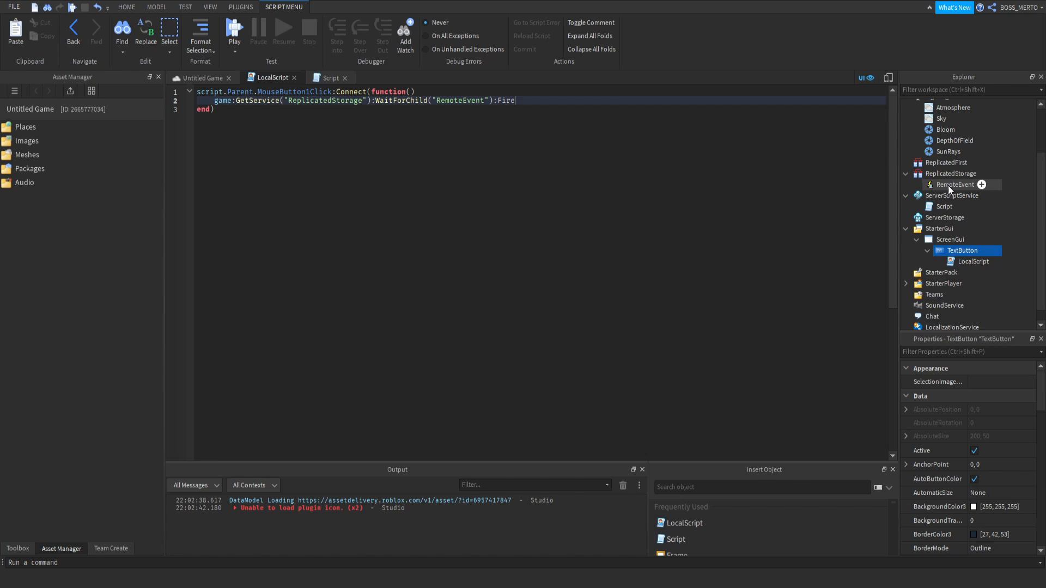
text(Server(")
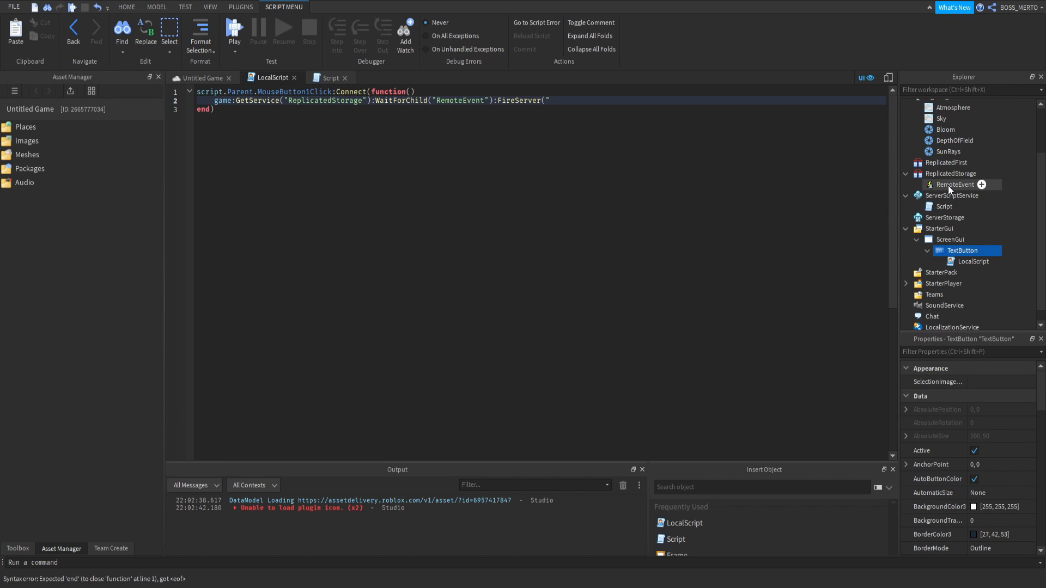
text(Teleport"))
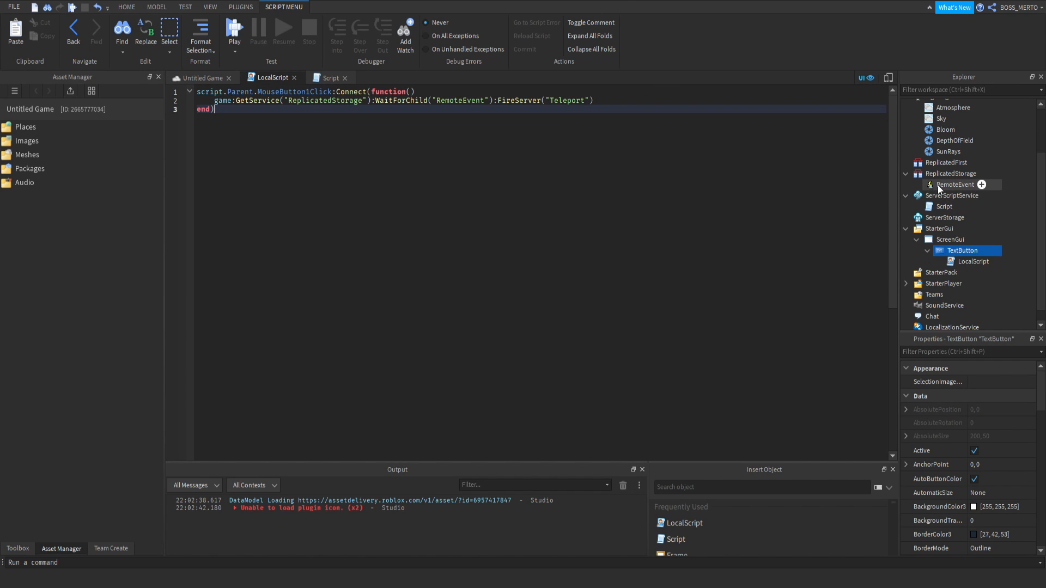
click(956, 184)
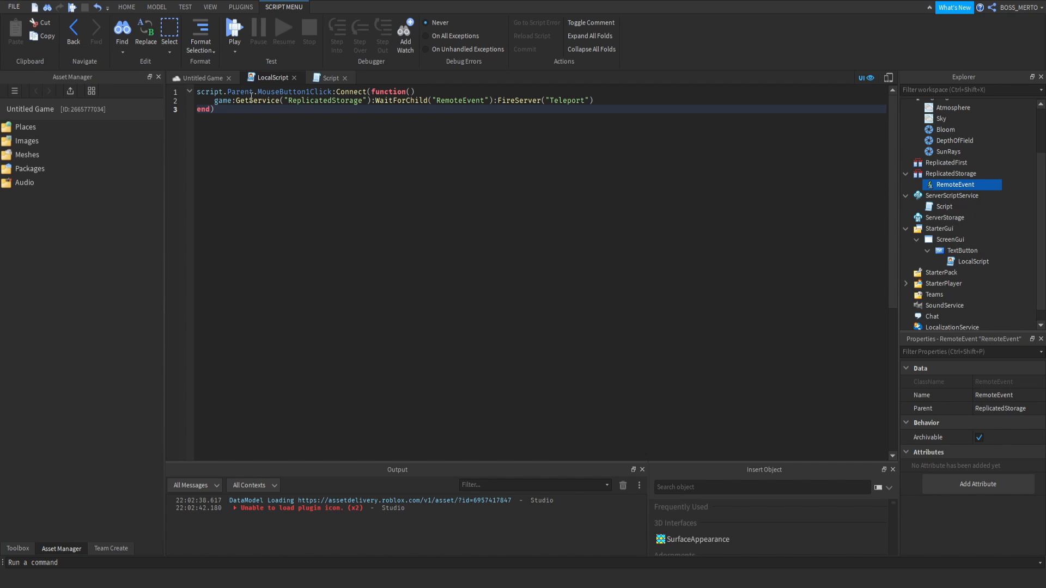
Step: Reuse the LocalScript's ReplicatedStorage RemoteEvent lookup line in the server Script
click(943, 206)
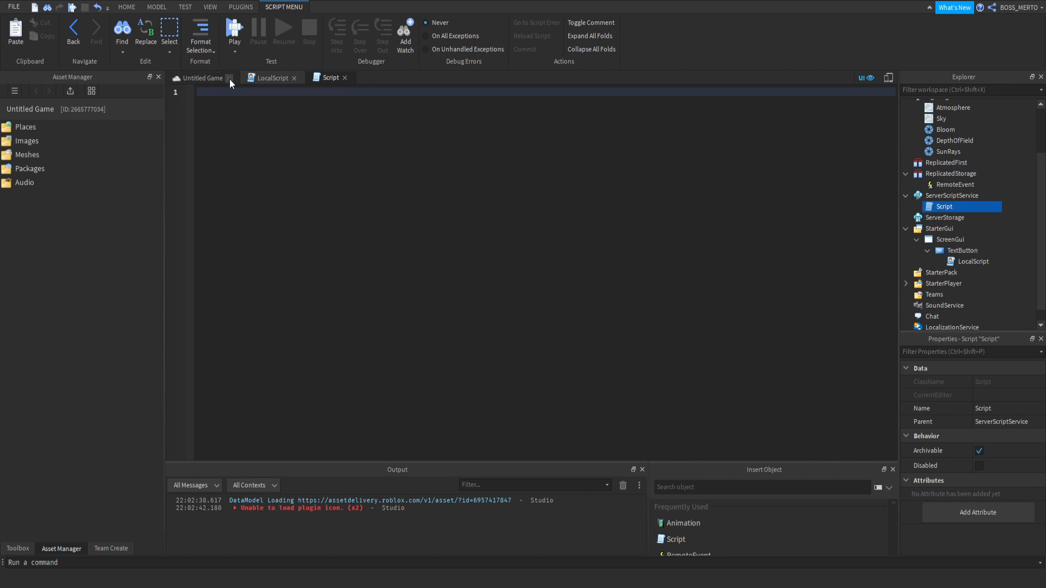
click(272, 77)
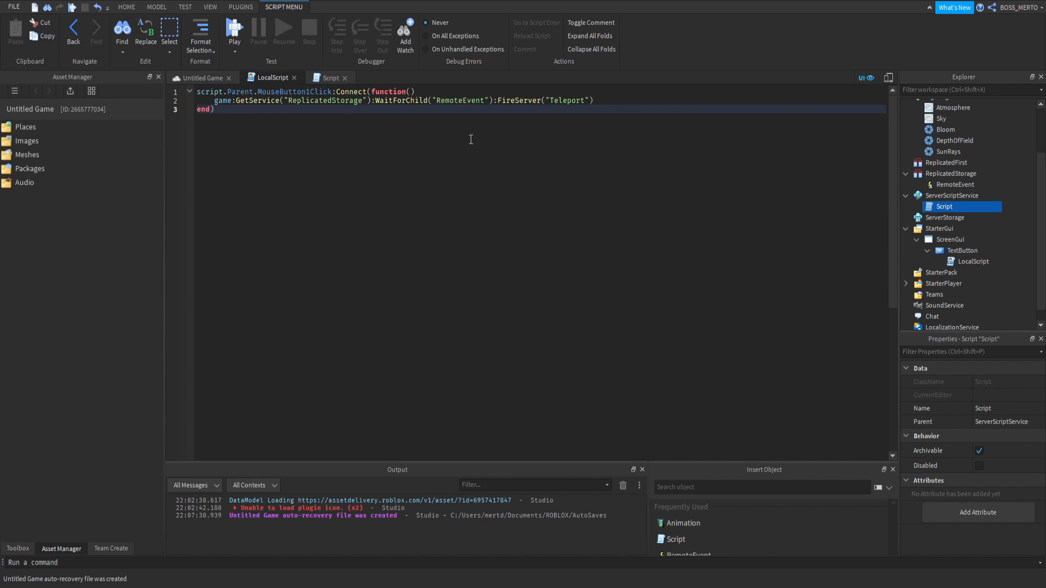
drag(214, 100, 495, 100)
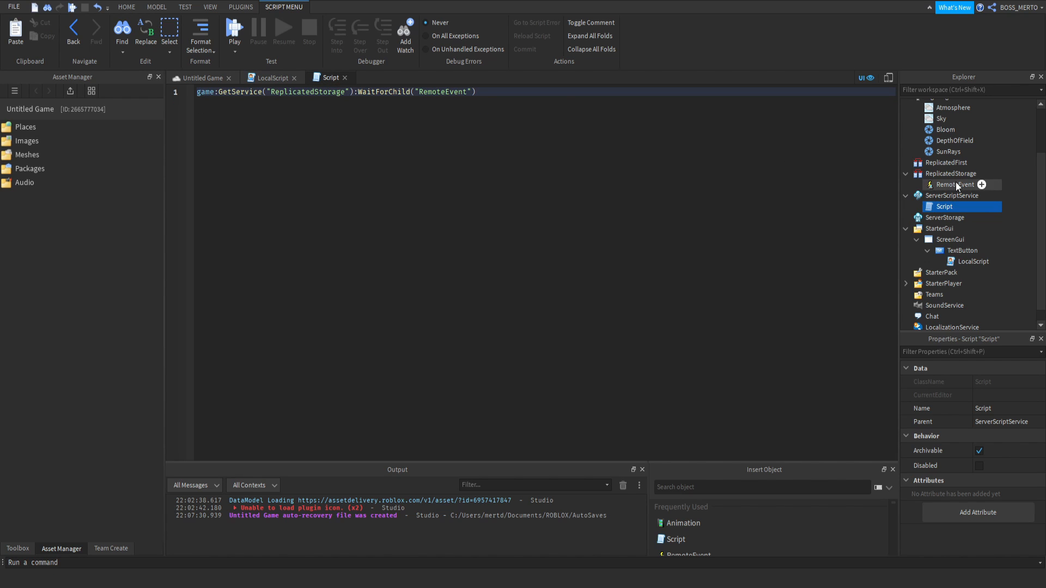
Step: Append .OnServerEvent:Connect(function() to the RemoteEvent lookup
text(.)
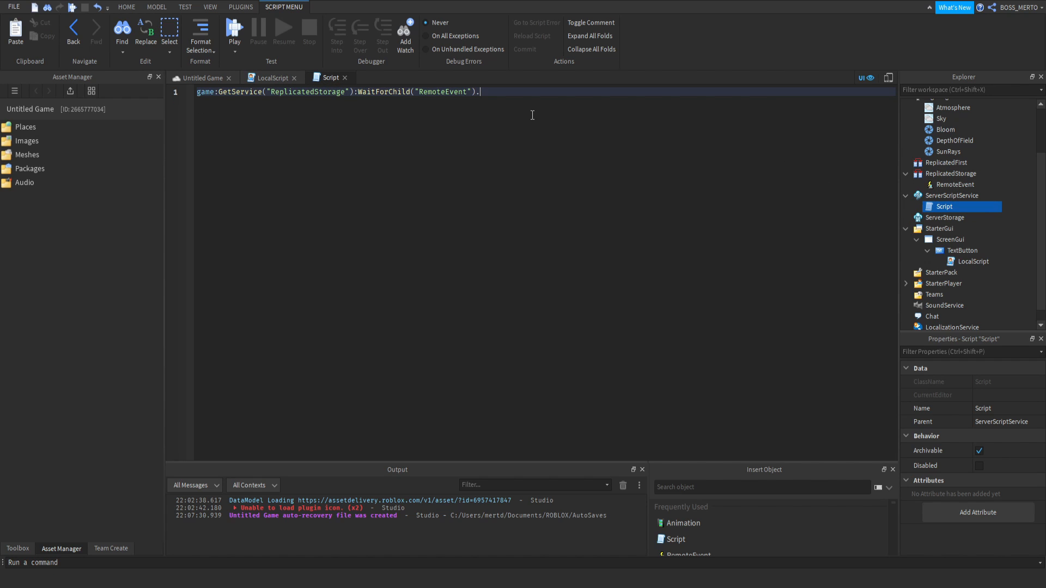
text(.OnServerE)
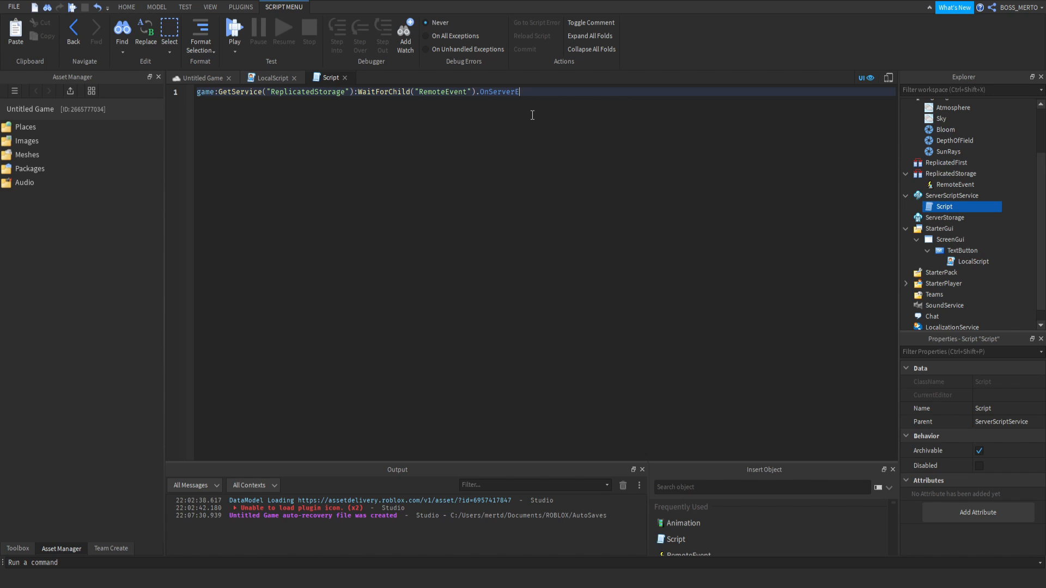
text(vent:Connect)
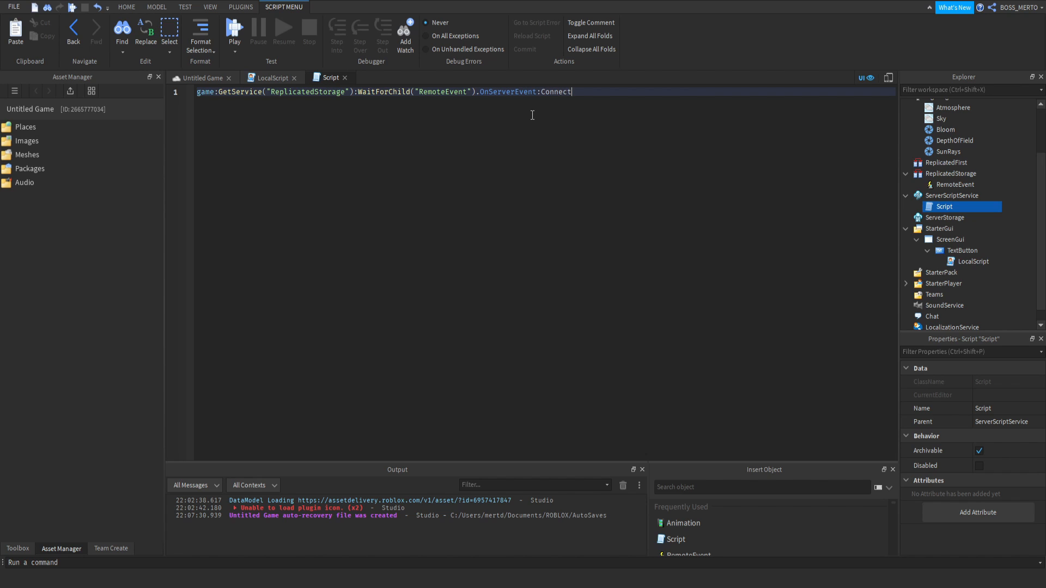
text((function())
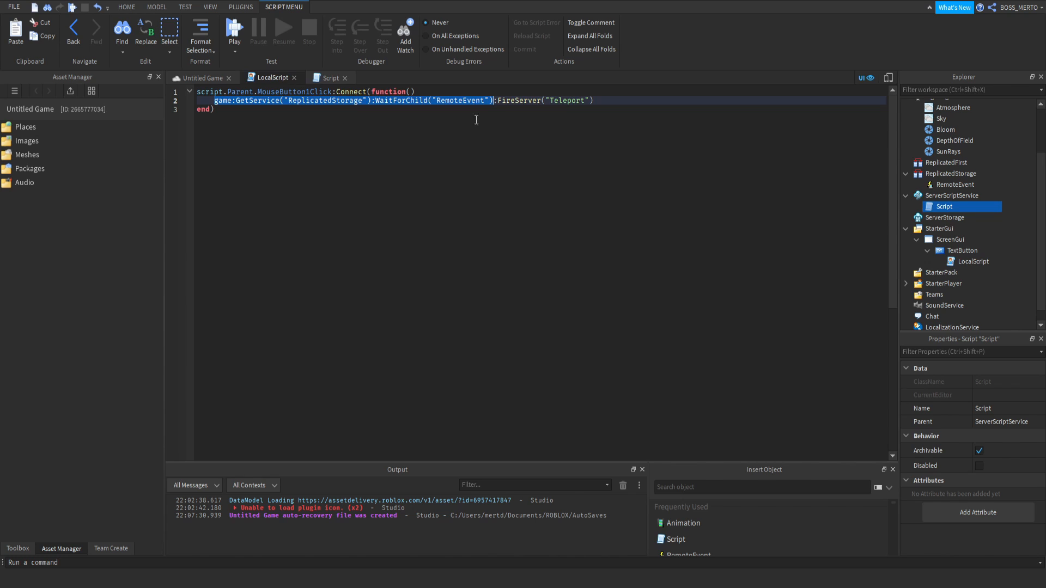
Step: Give the server handler function a player parameter
double_click(522, 100)
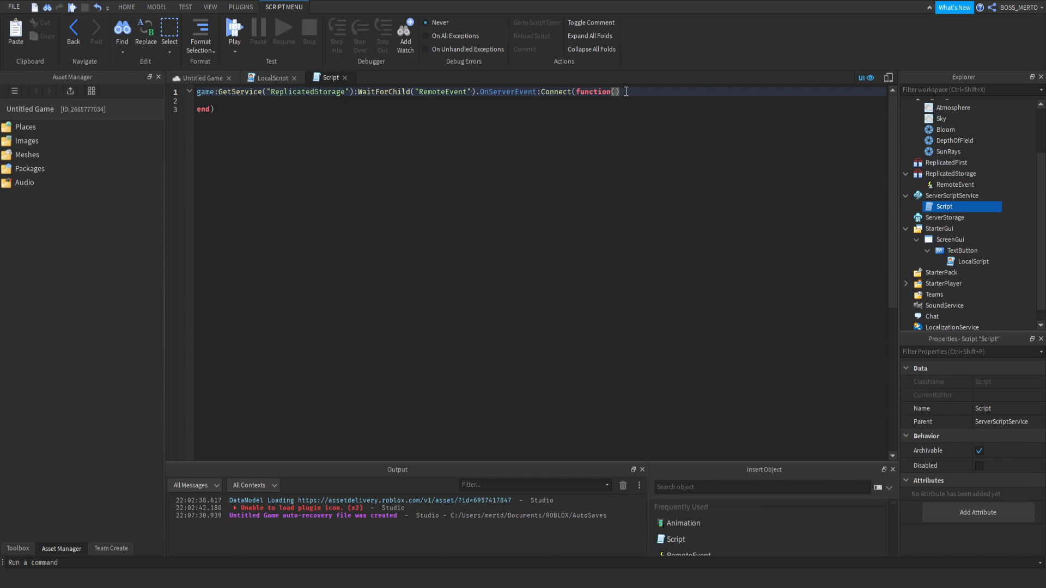
text(player,)
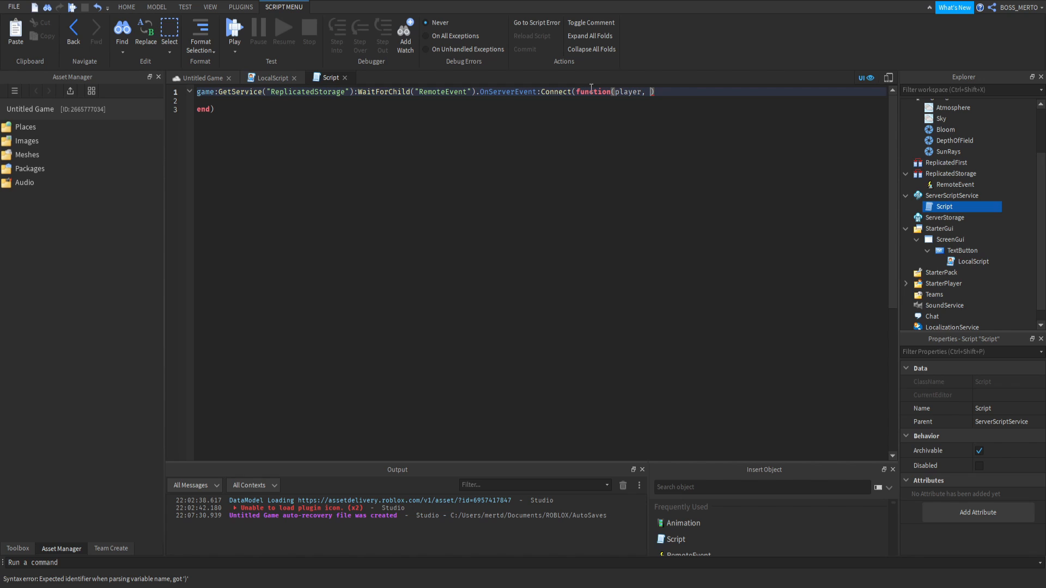
click(271, 78)
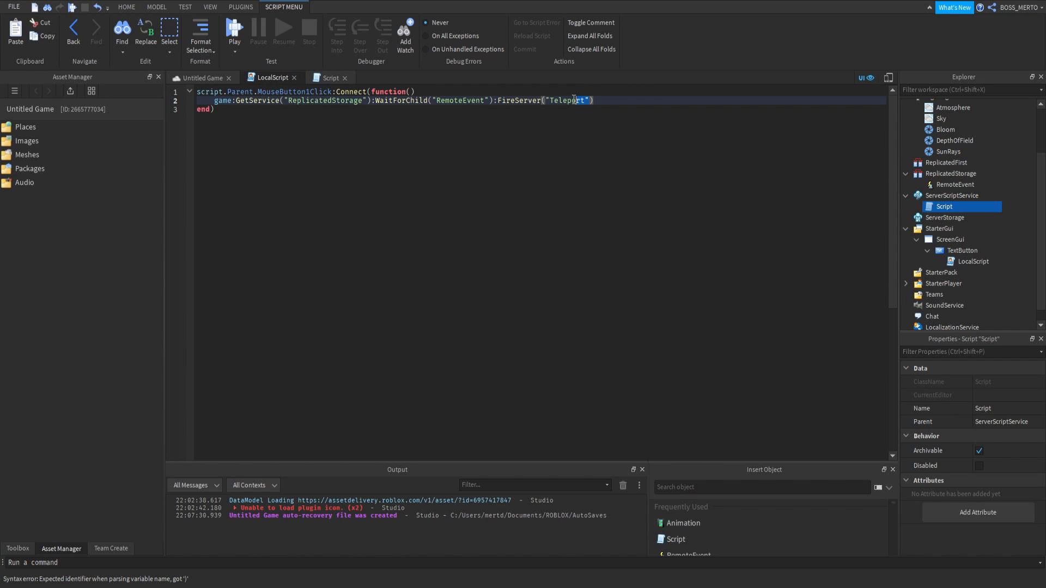
Step: Try extra FireServer arguments ,3,4,5 in the LocalScript, then remove them
double_click(567, 100)
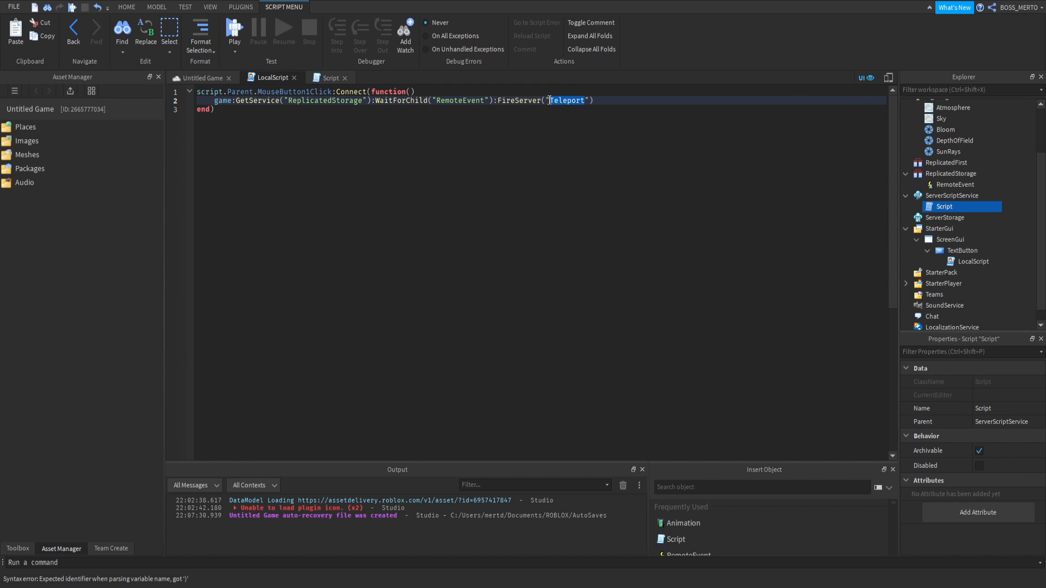
text(,3)
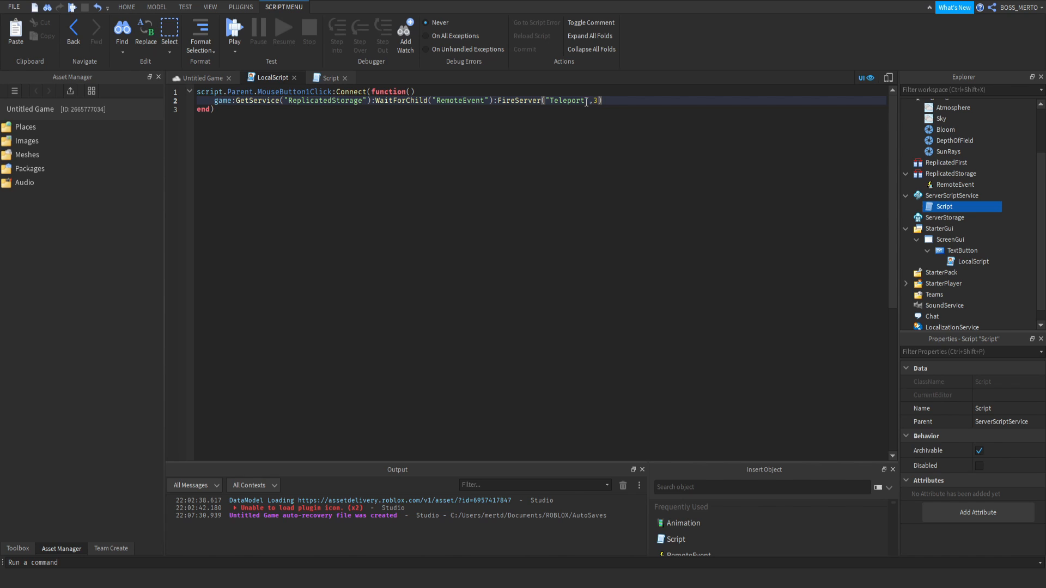
text(,4,5)
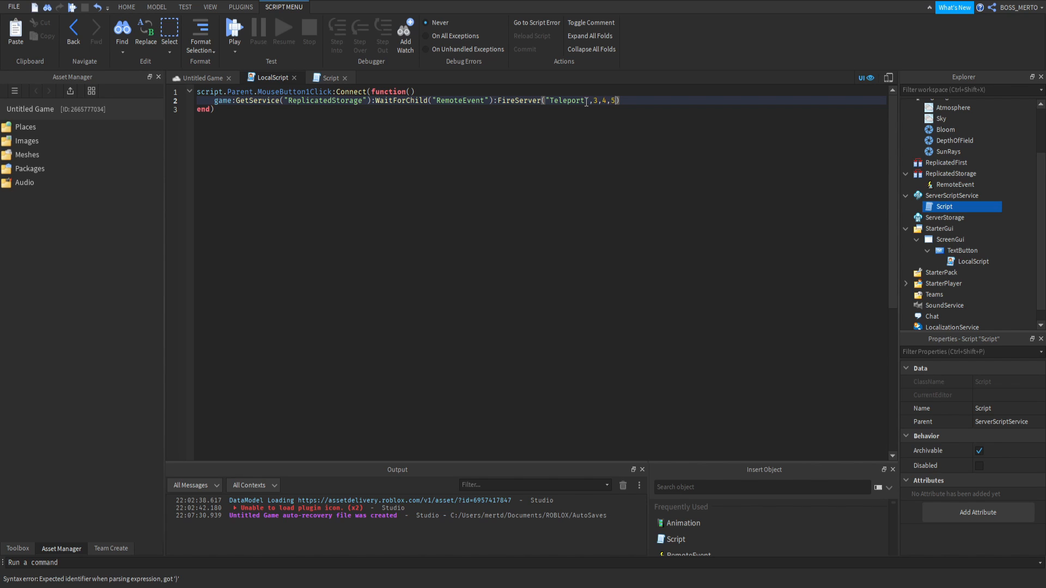
key(Backspace)
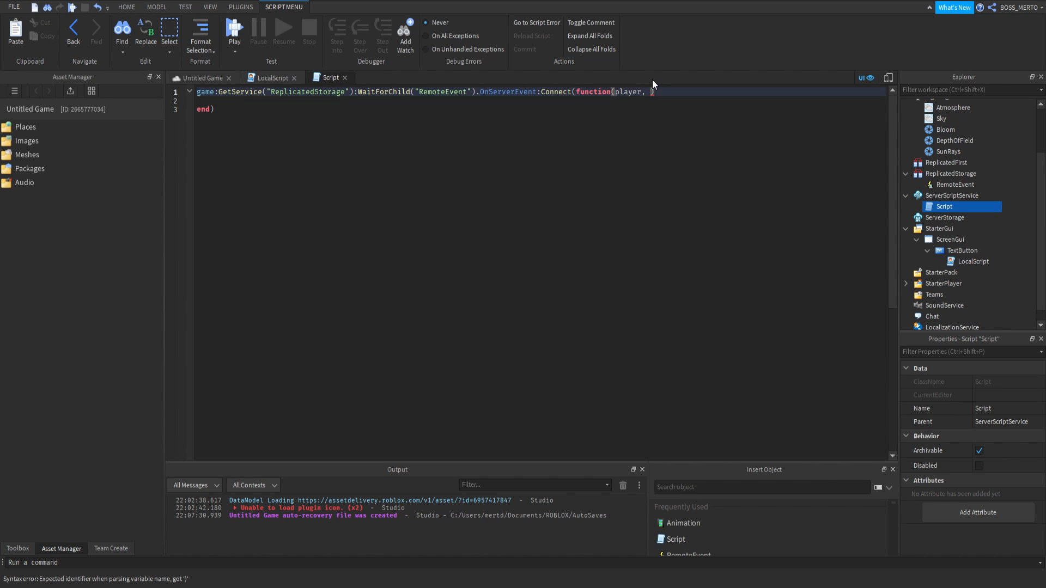
Step: Add a task parameter and an 'if task == "Teleport" then' check in the handler
text(task)
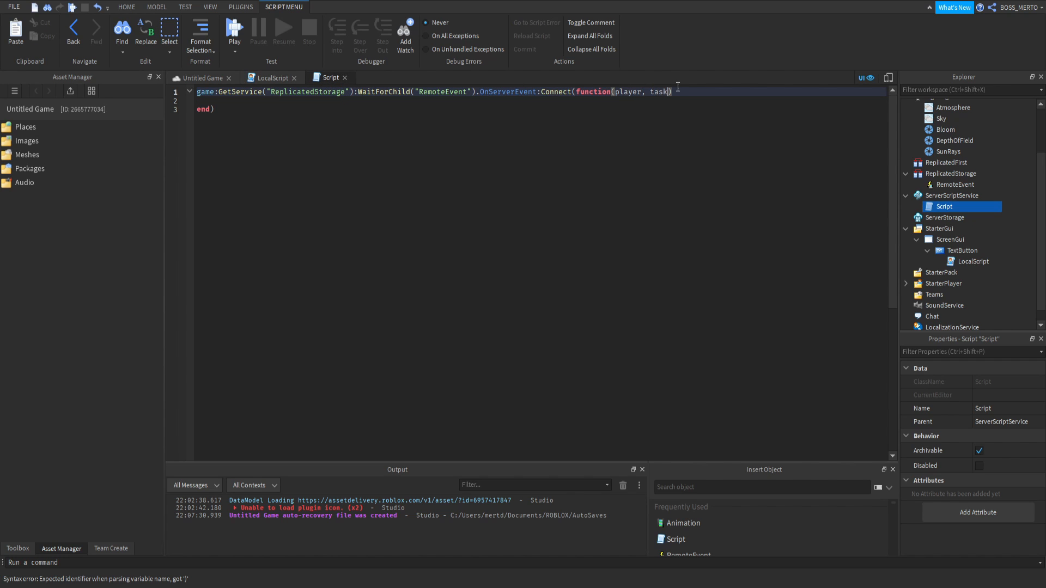
click(270, 77)
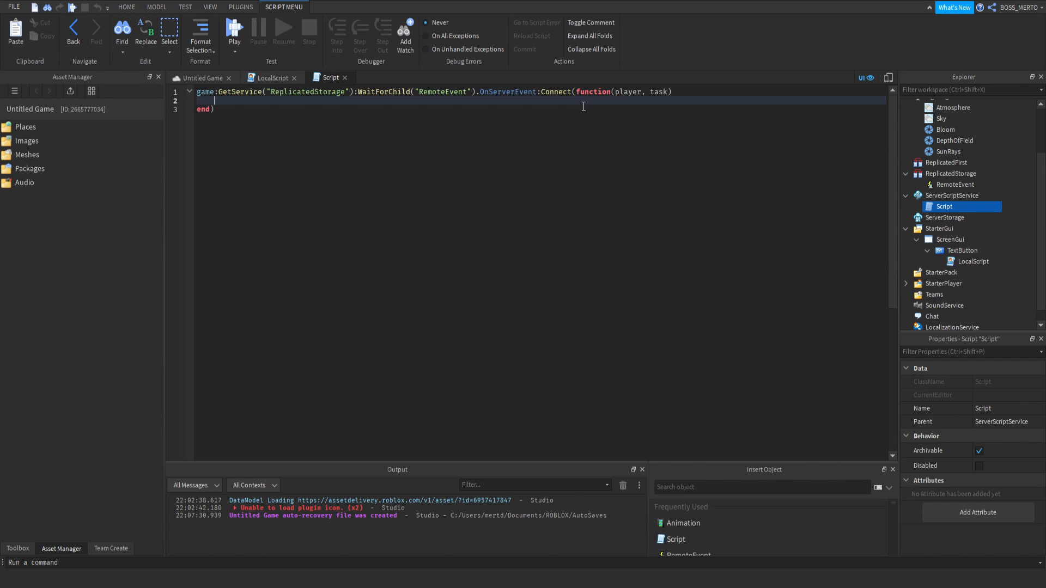
text(if task == "T)
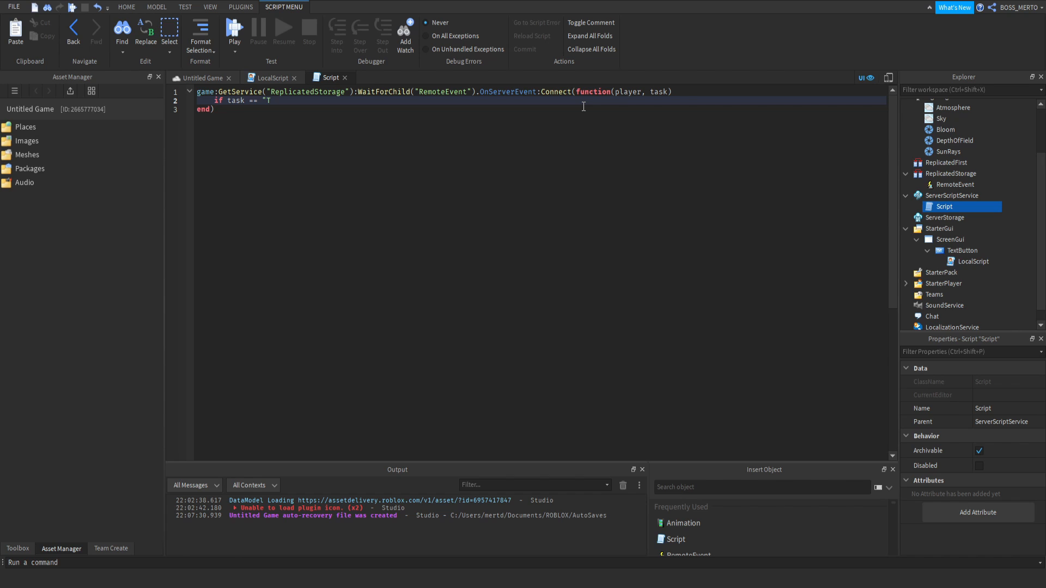
text(ele)
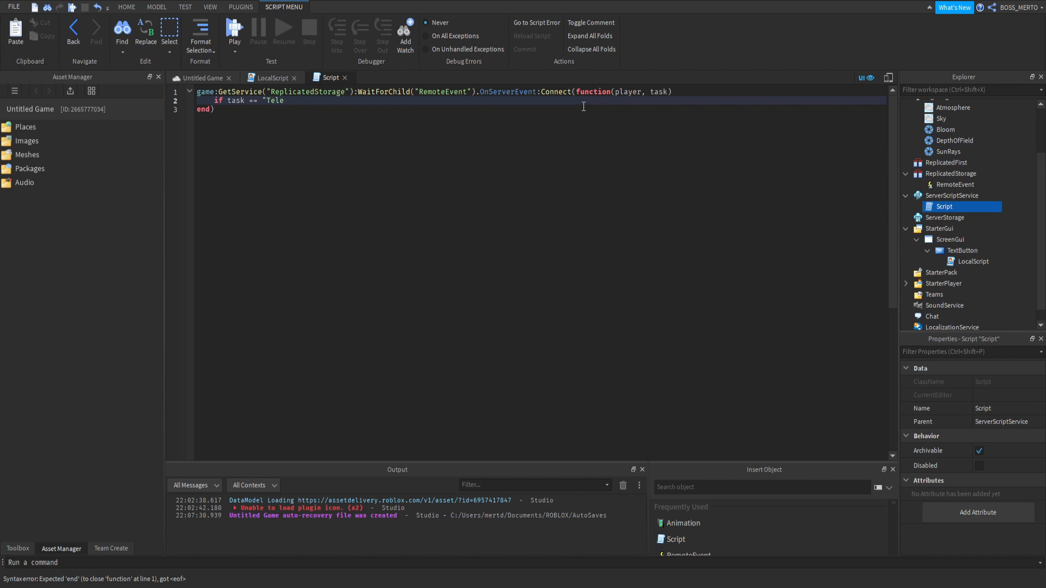
text(port" then)
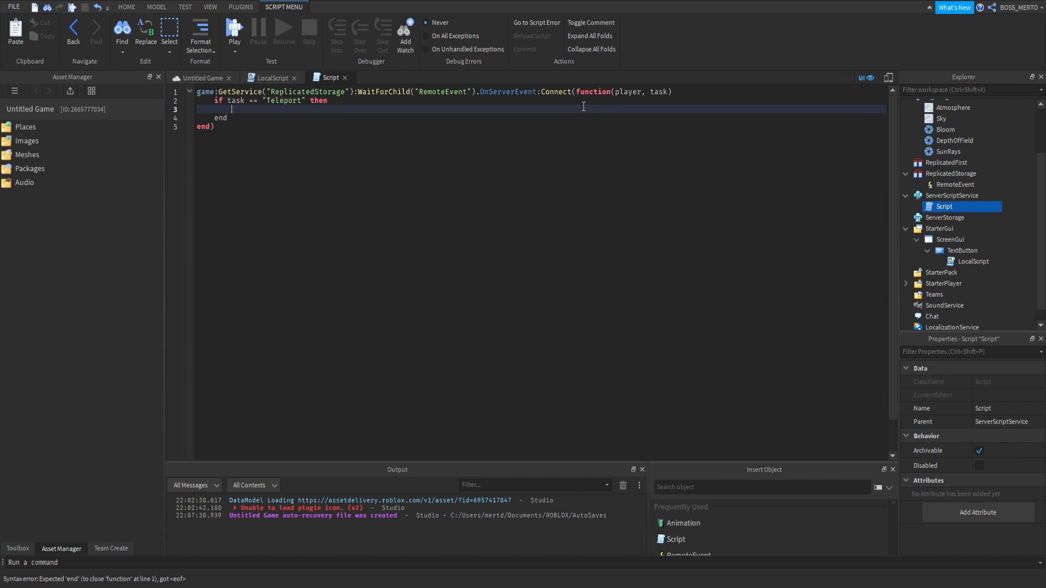
Step: Compare the task check with the LocalScript's FireServer("Teleport") string and the RemoteEvent
click(271, 78)
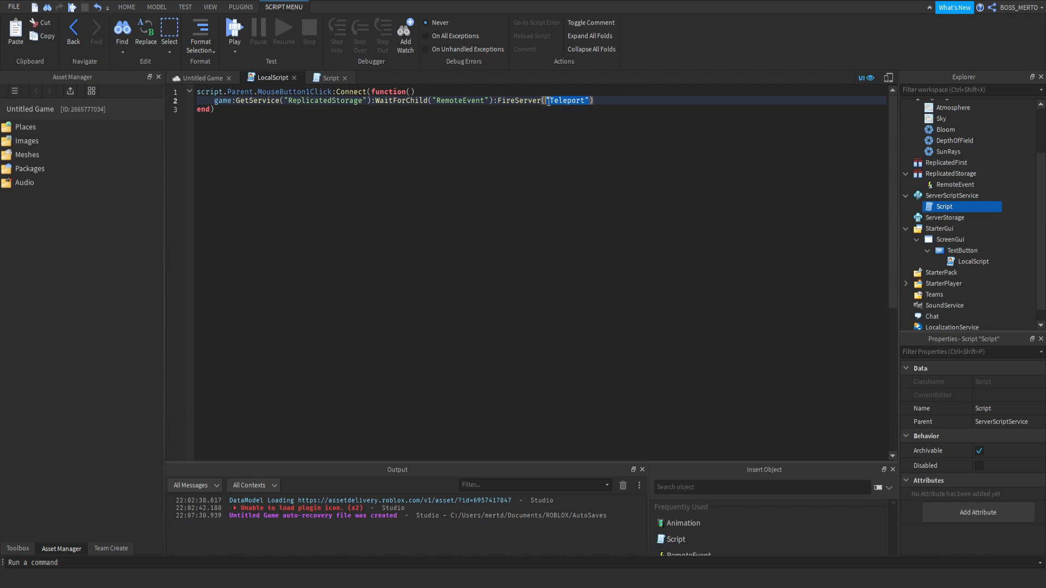
click(328, 77)
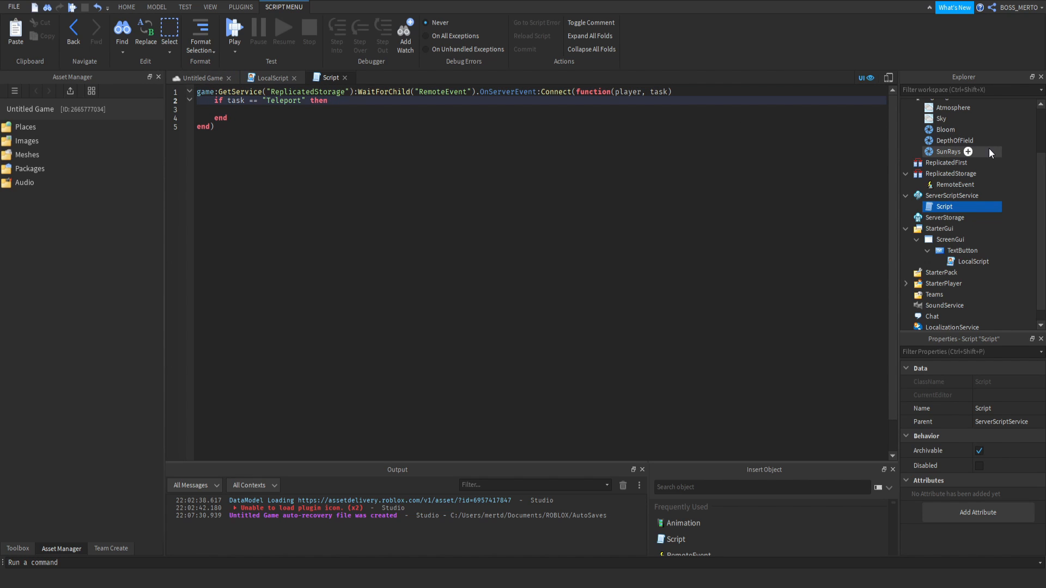
mouse_move(954, 185)
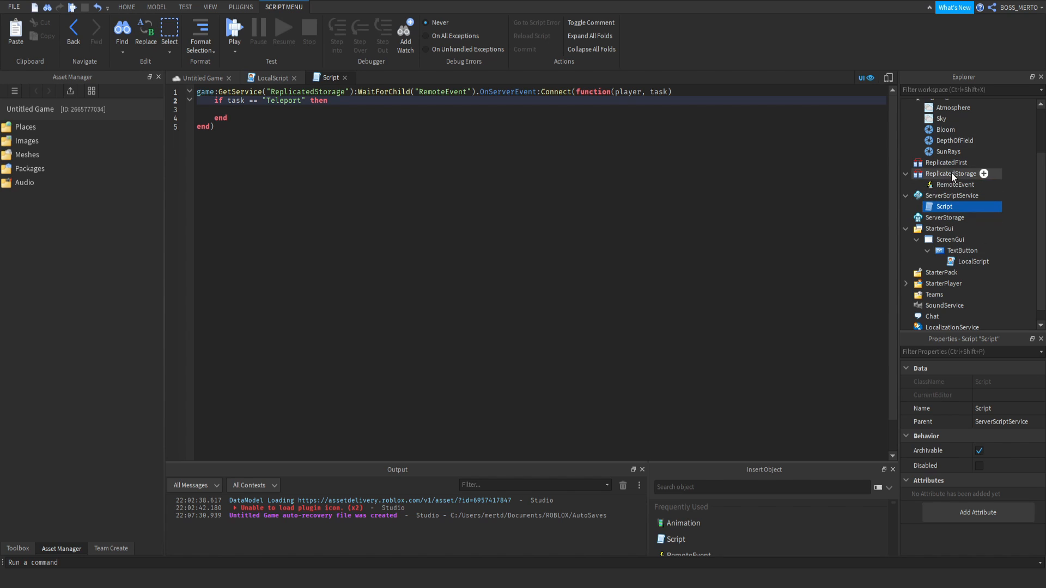
mouse_move(954, 185)
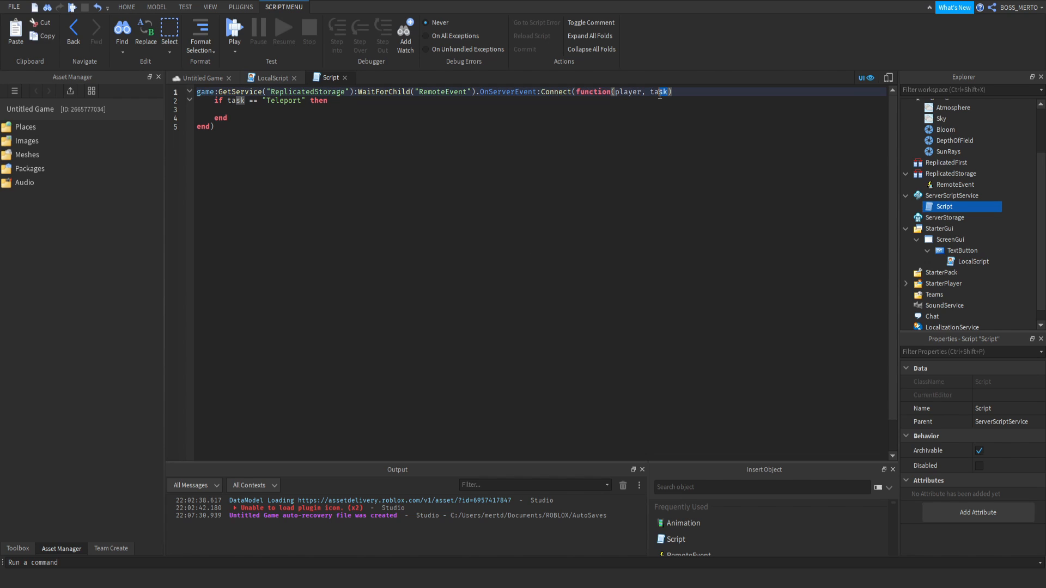
click(271, 78)
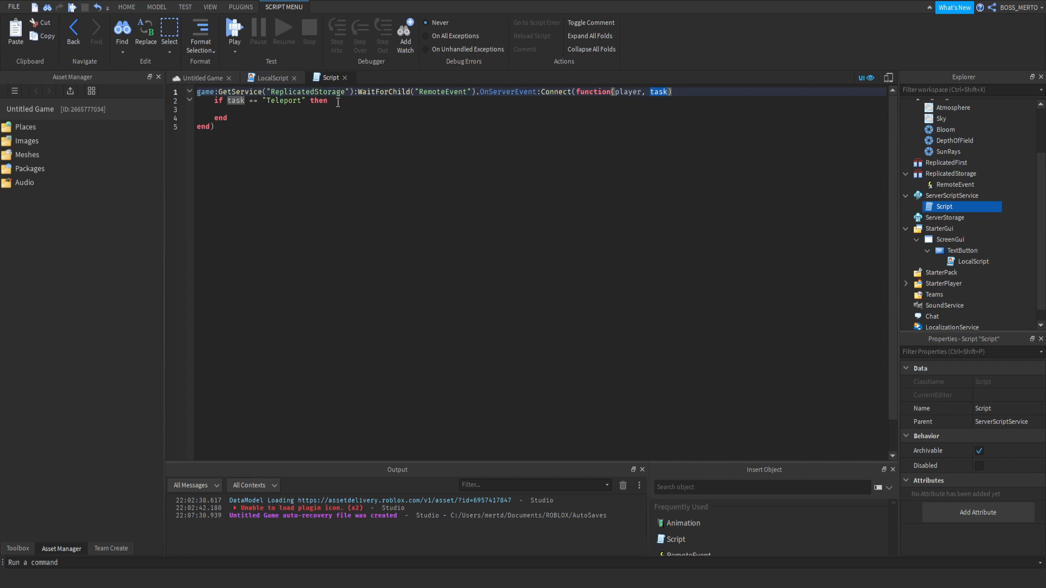
click(271, 77)
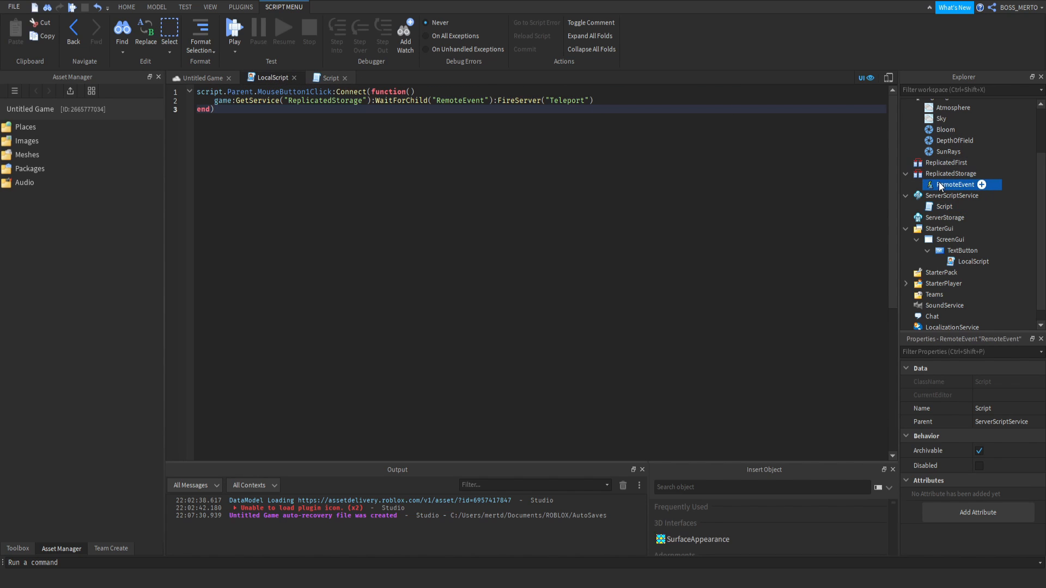
click(950, 173)
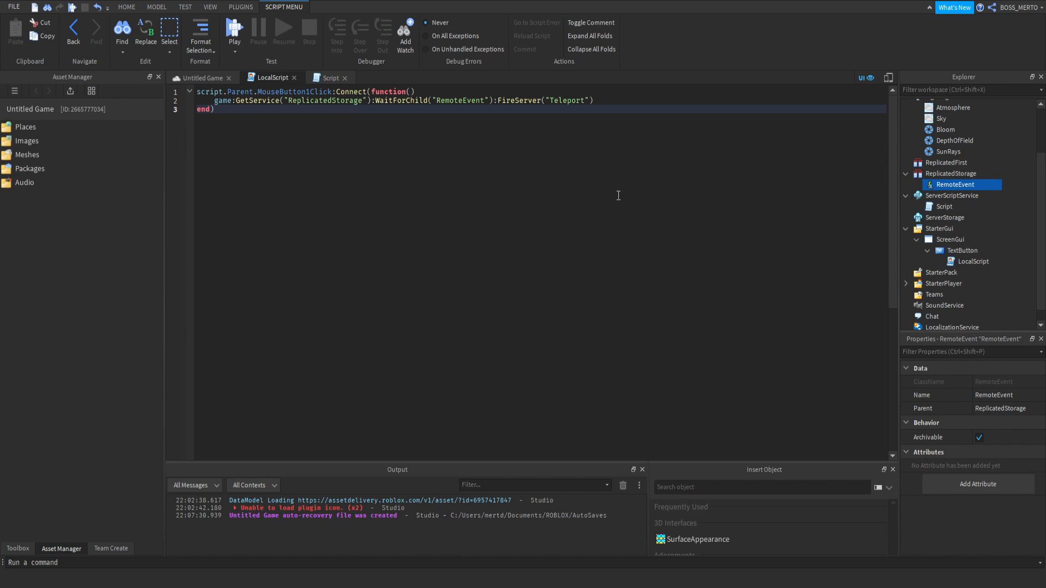
double_click(568, 101)
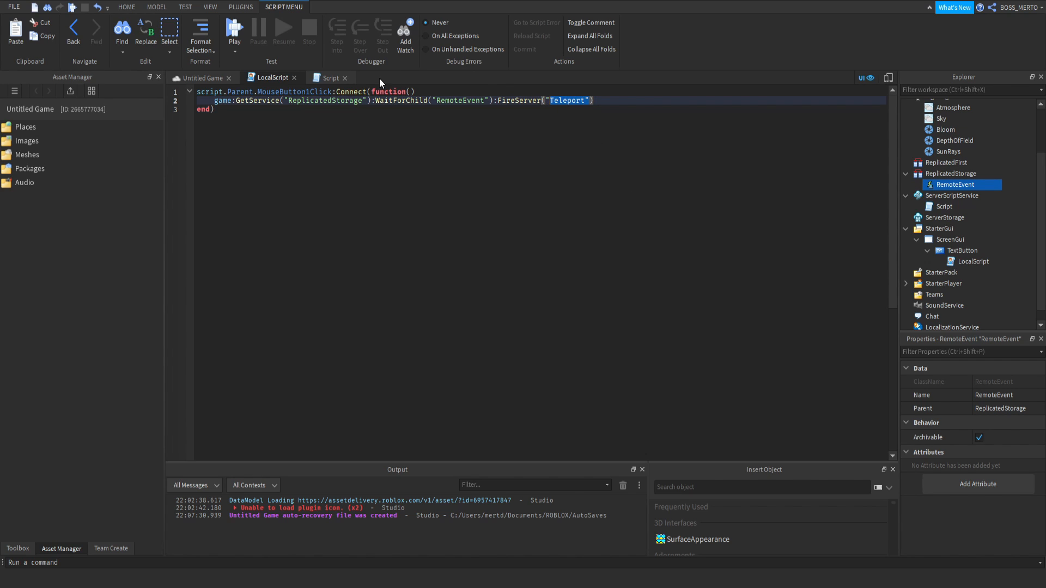
click(328, 77)
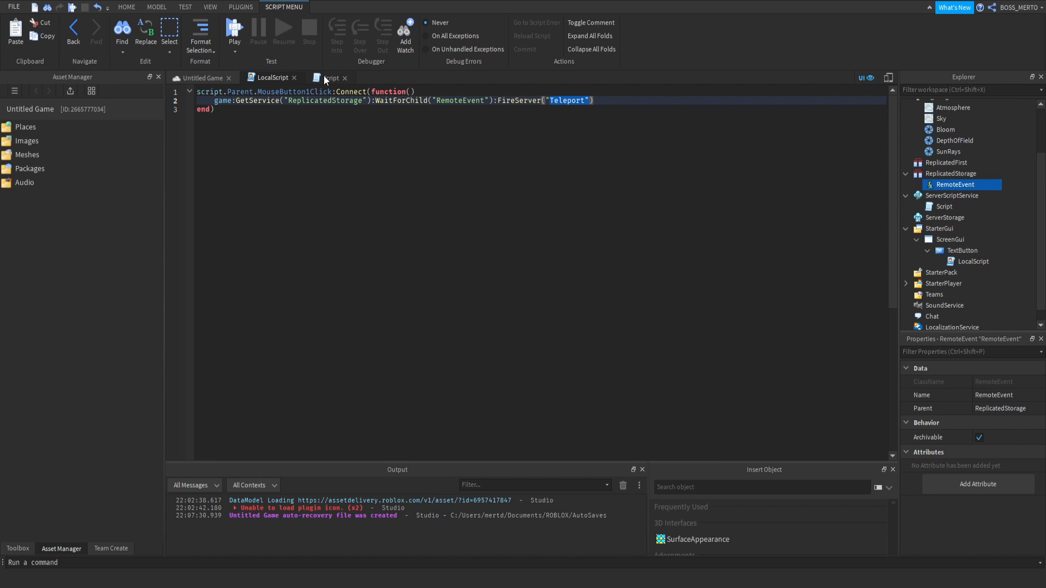
Step: Return to the server Script and place the cursor inside the Teleport if block
click(330, 77)
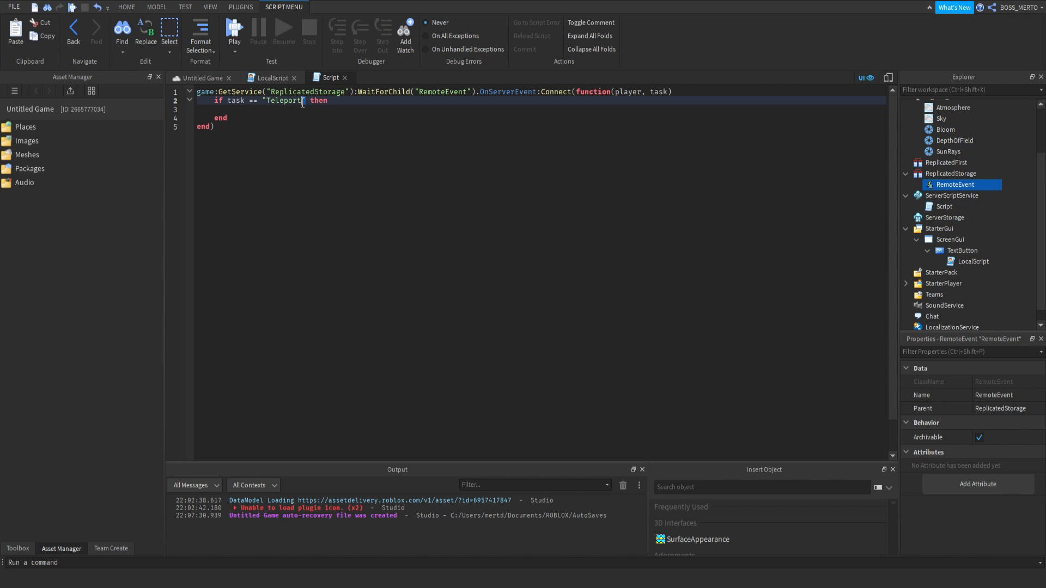
click(271, 78)
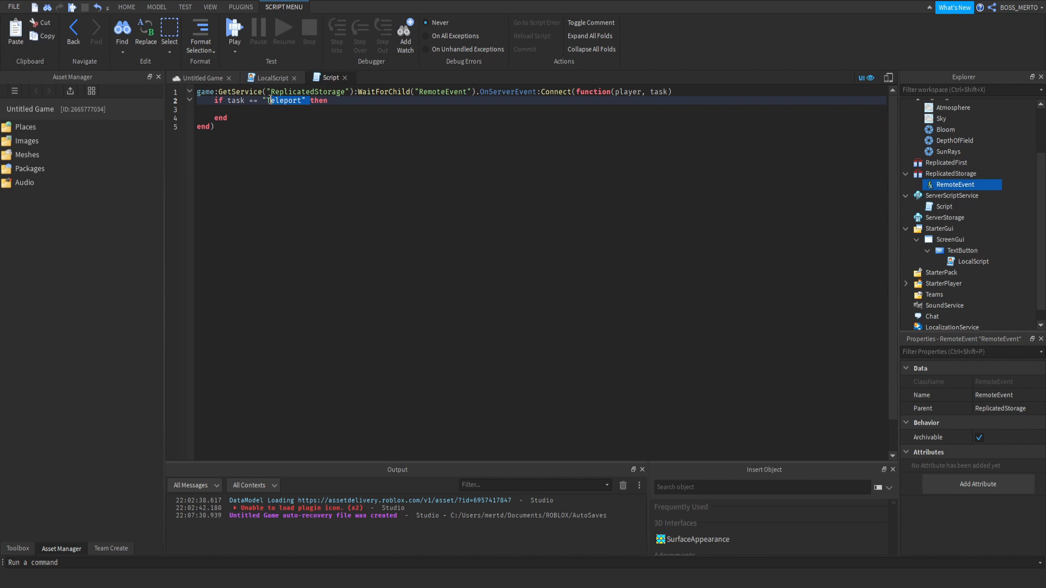
click(231, 109)
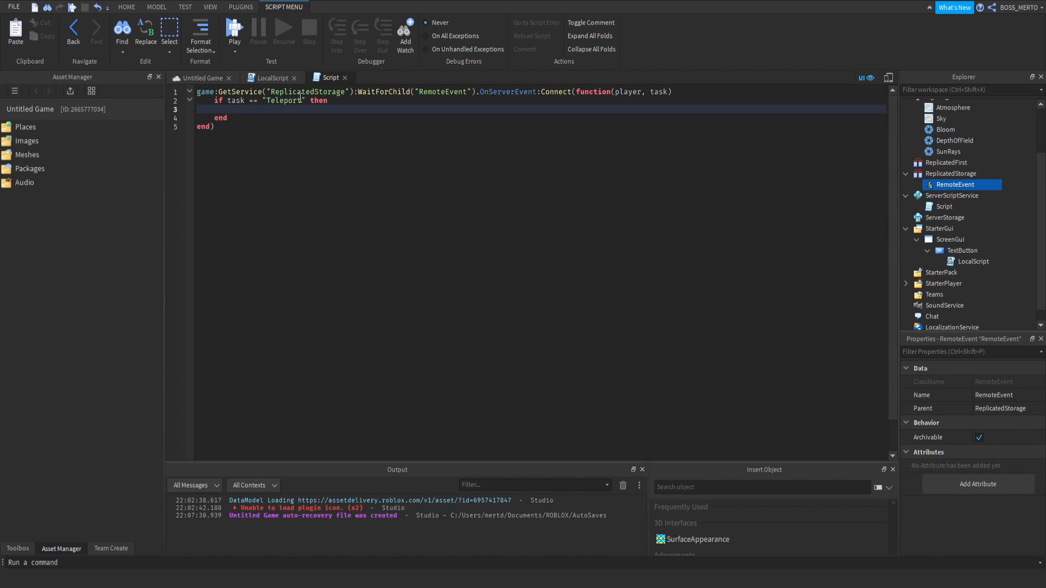
Step: Call game:GetService("TeleportService"):Teleport() inside the Teleport check
text(game:GetService())
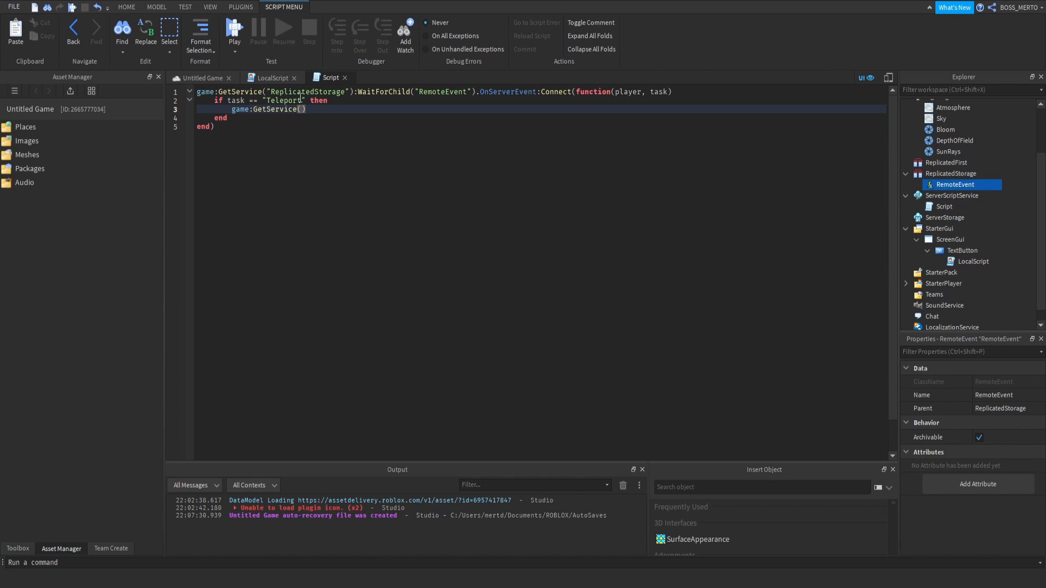
text("TeleportService")
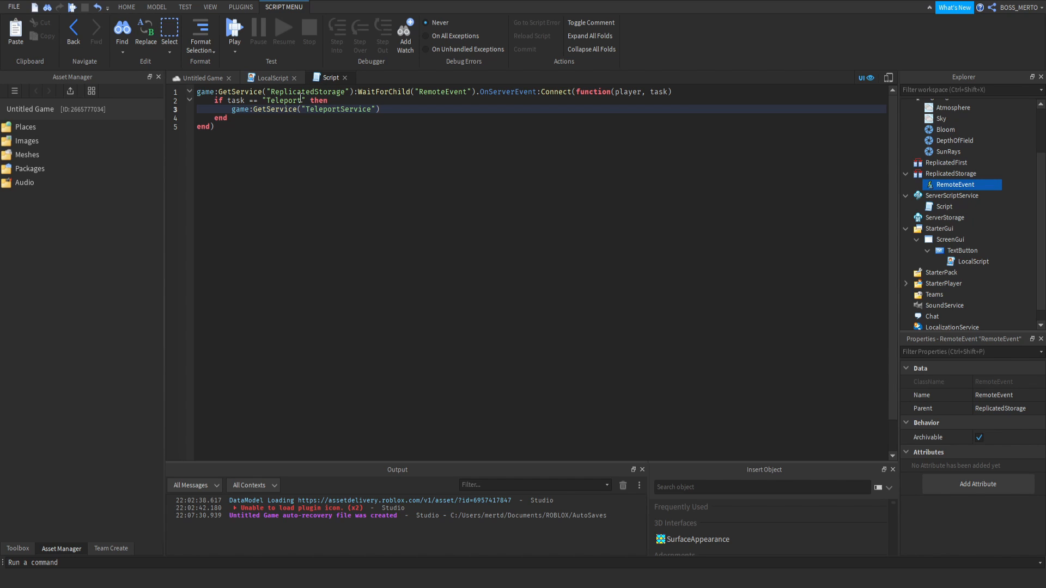
text(:Teleport()
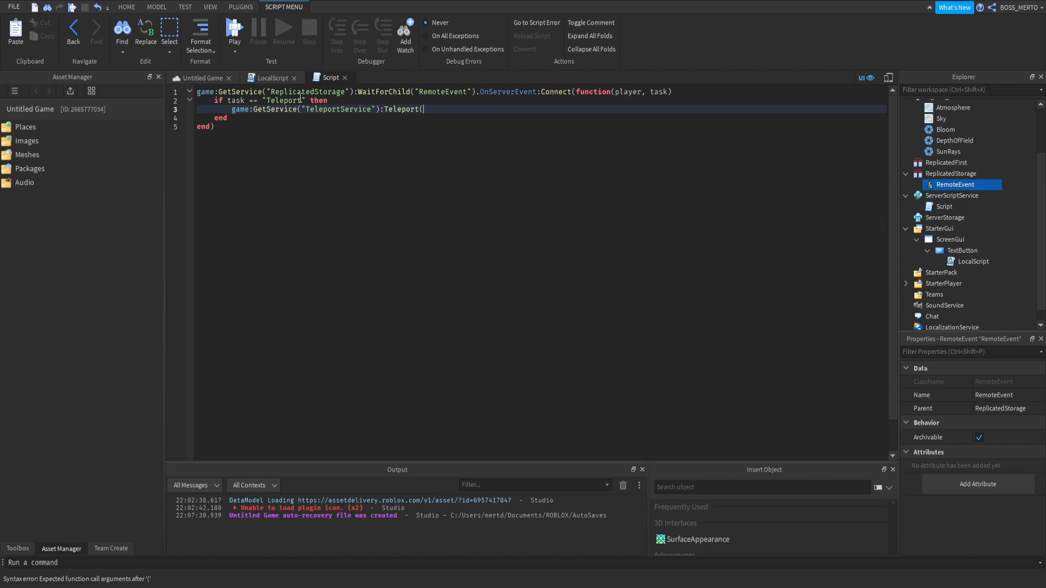
text())
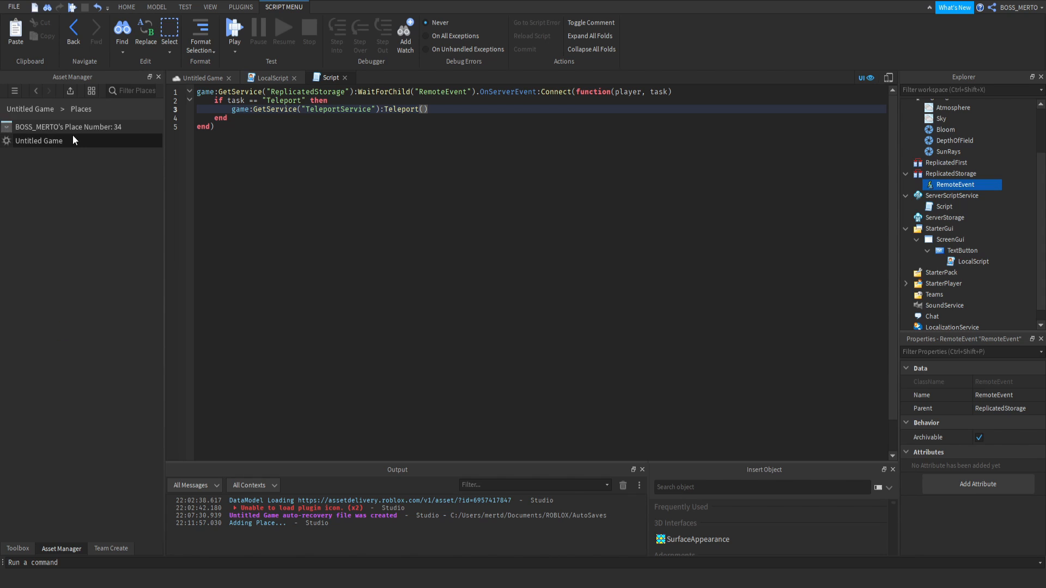
click(66, 126)
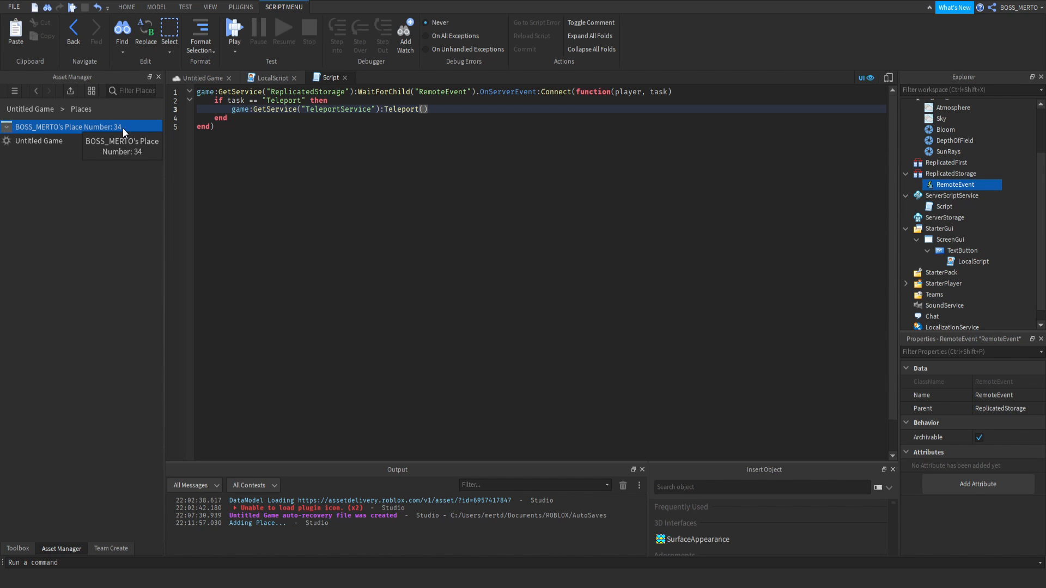
mouse_move(85, 176)
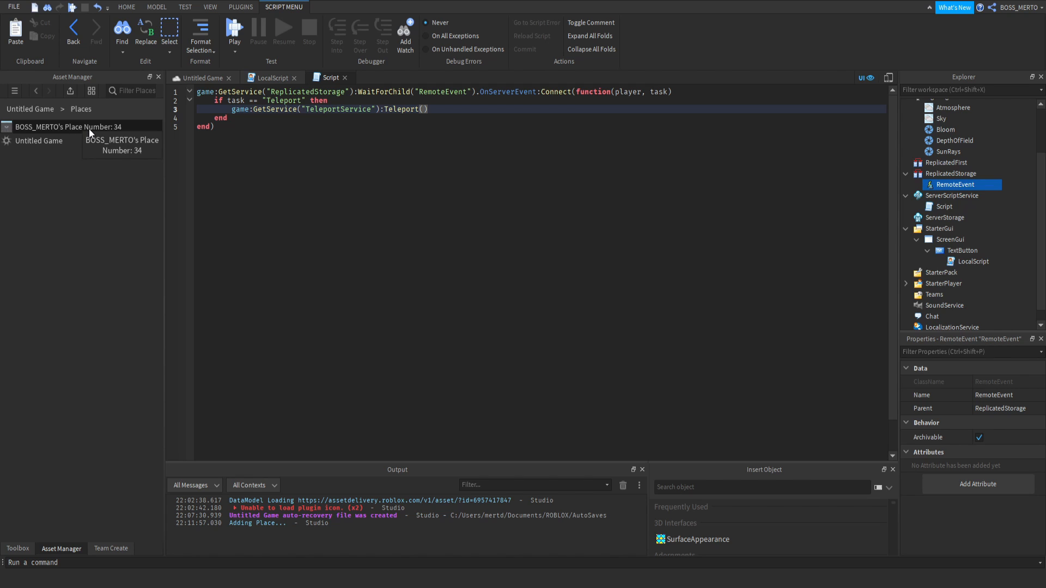
click(67, 126)
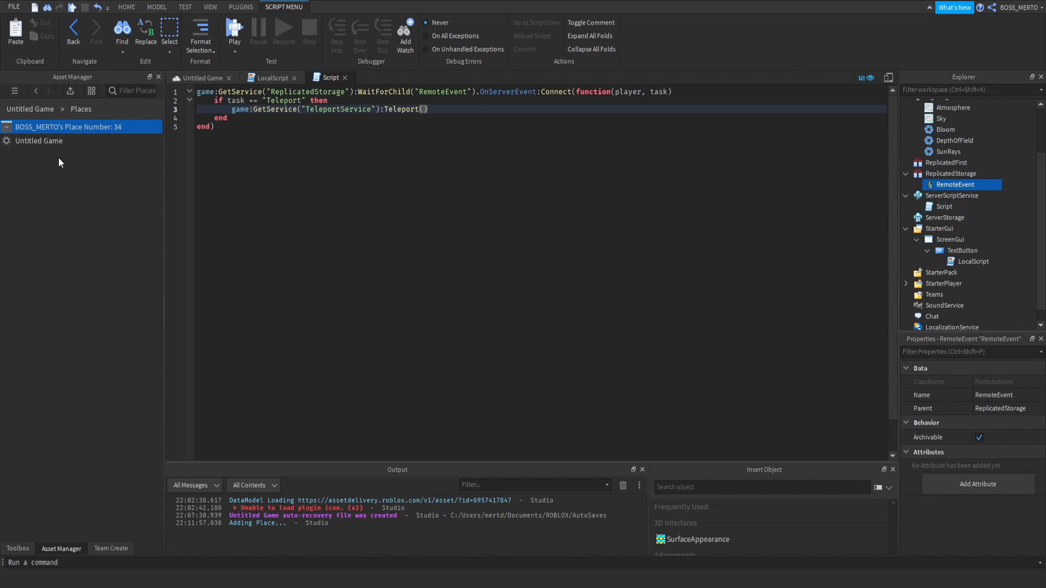
click(18, 548)
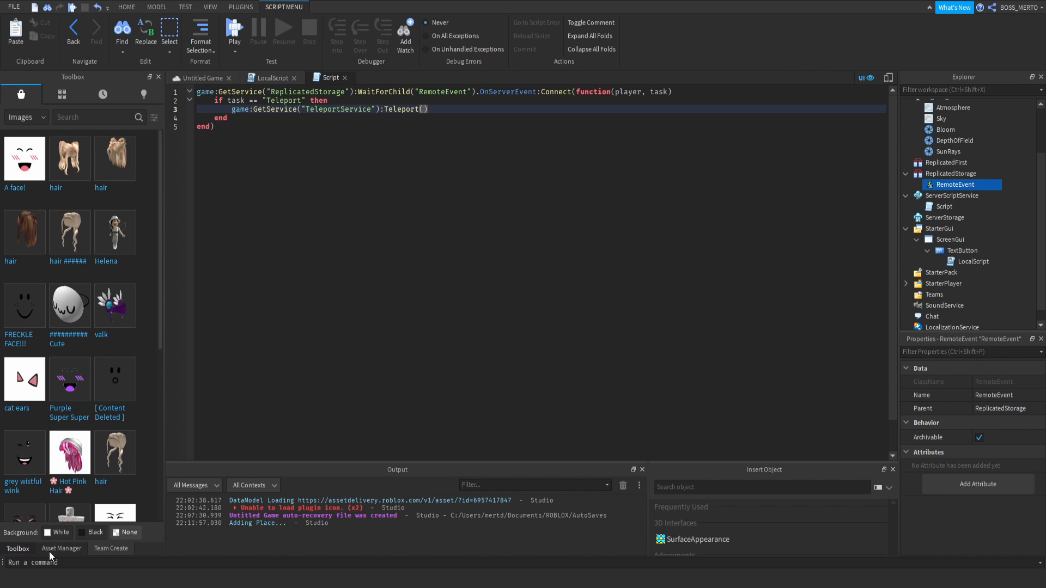
click(61, 548)
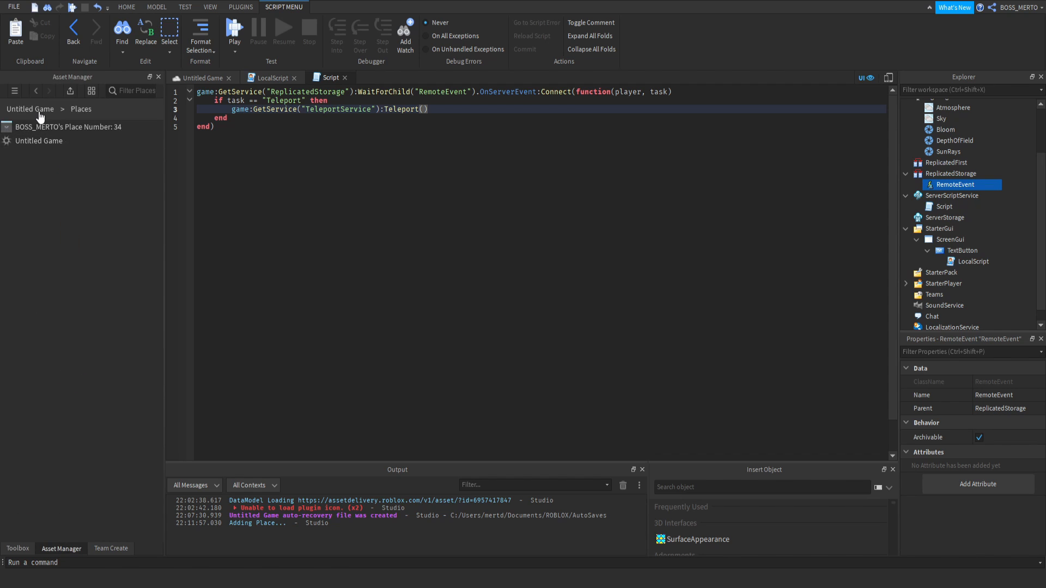
click(29, 109)
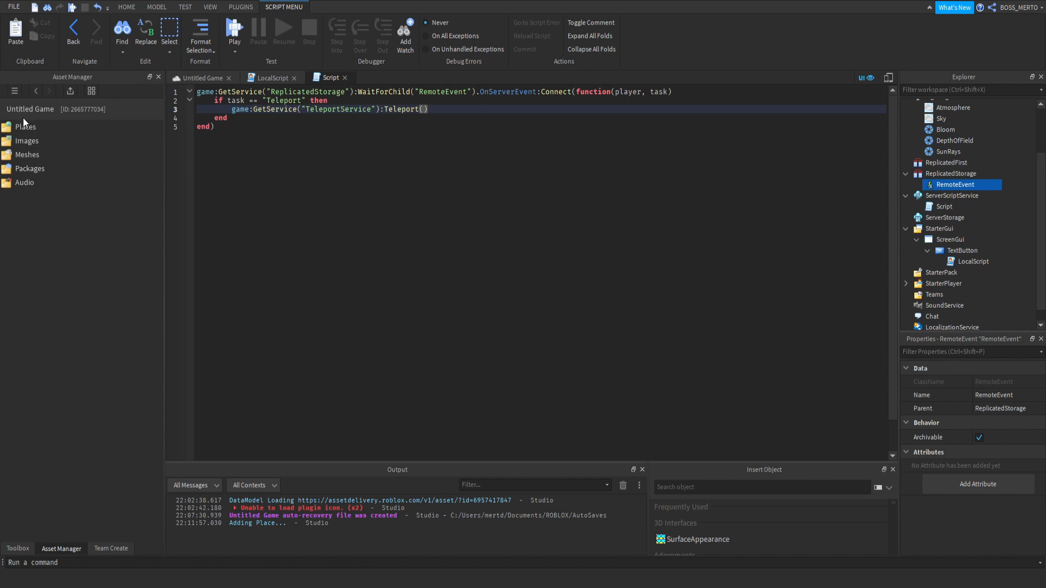
mouse_move(147, 12)
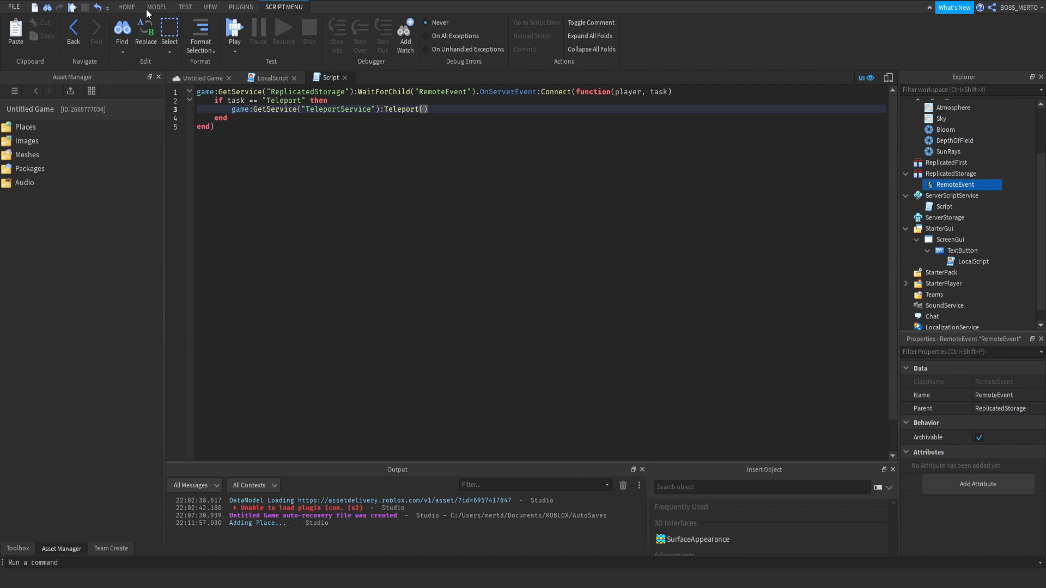
mouse_move(1035, 371)
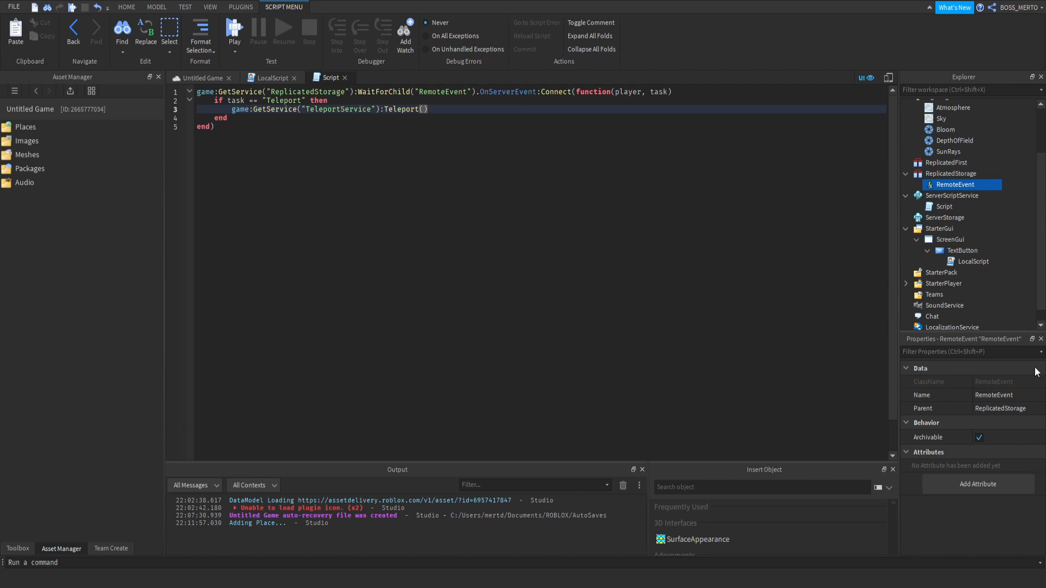
mouse_move(910, 347)
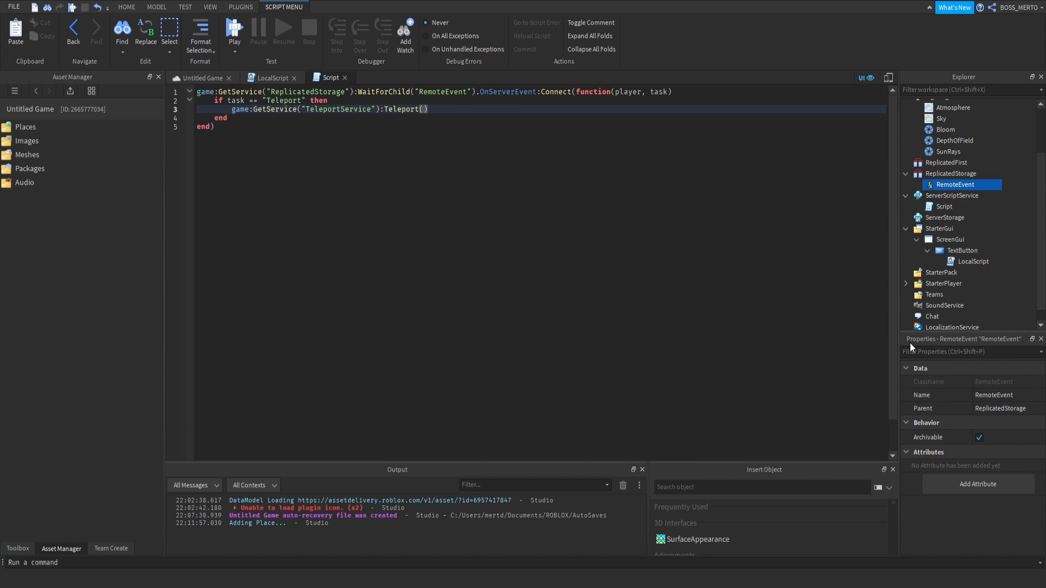
mouse_move(927, 346)
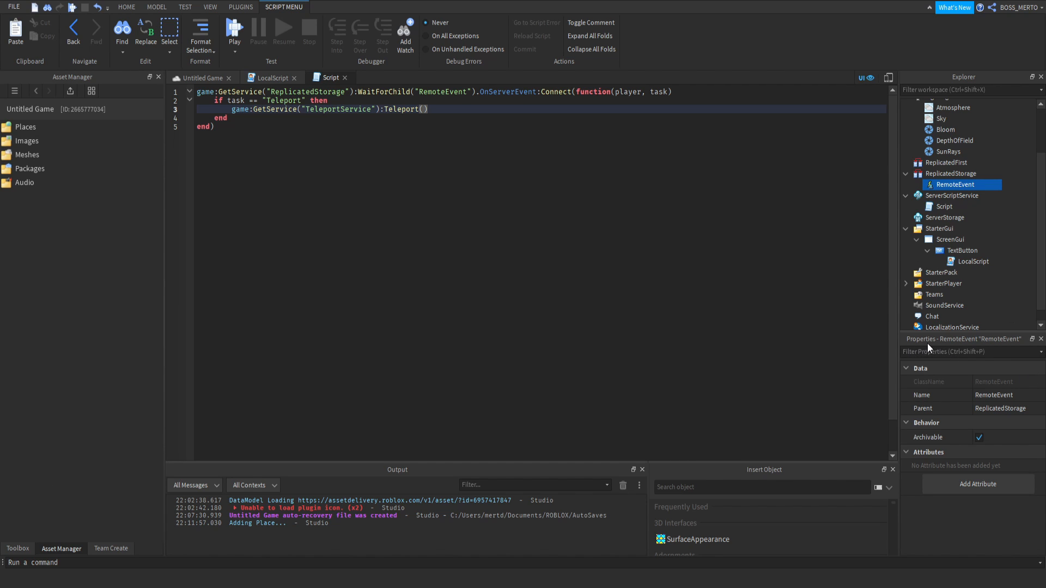
mouse_move(43, 491)
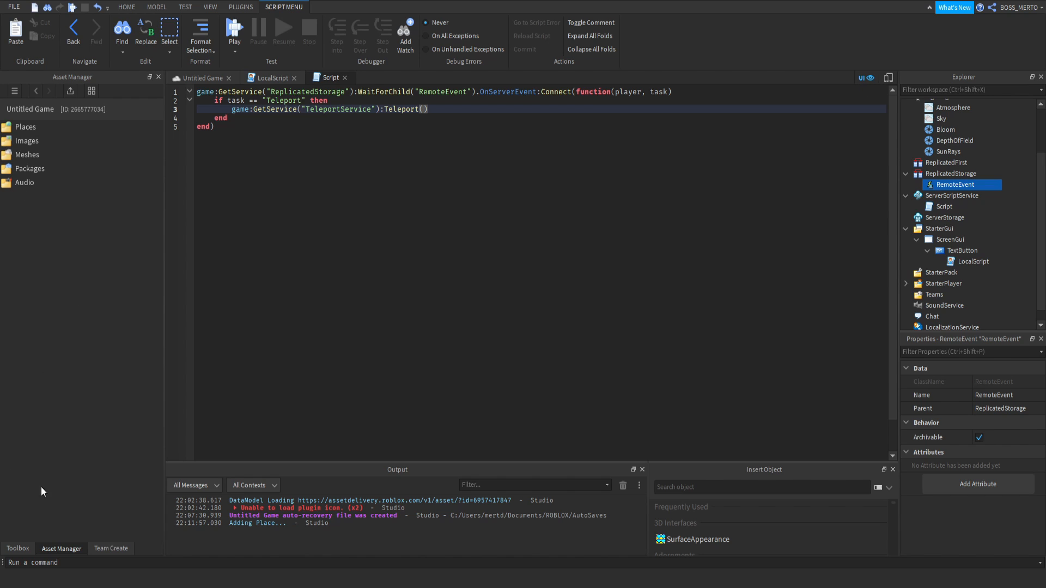
mouse_move(759, 37)
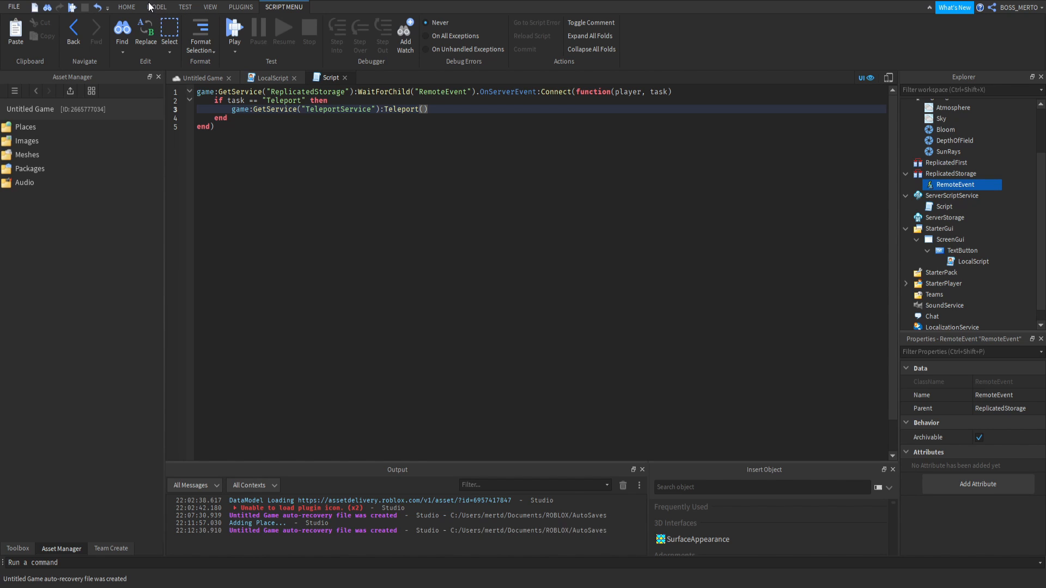
mouse_move(342, 316)
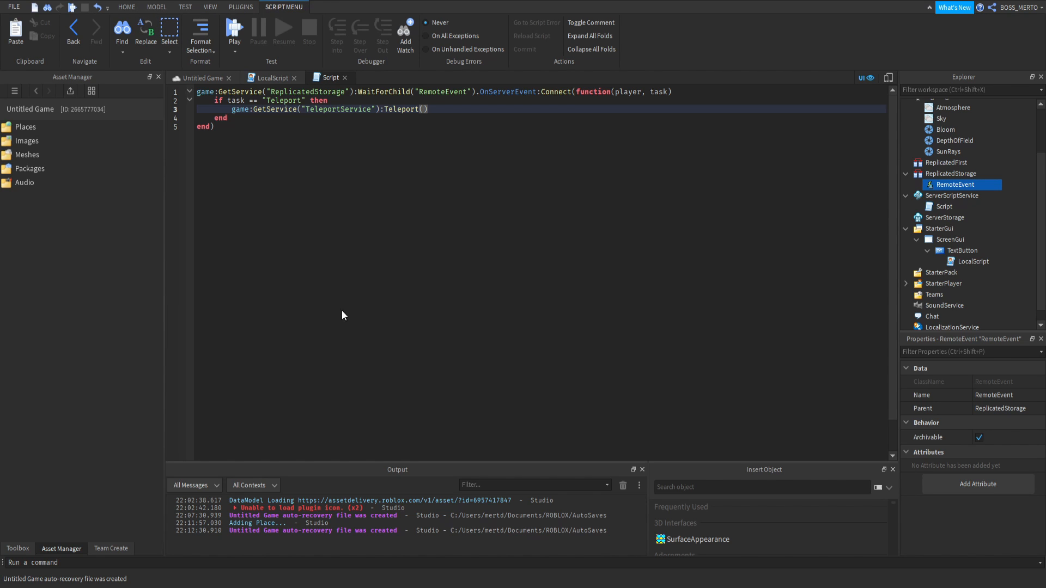
mouse_move(367, 52)
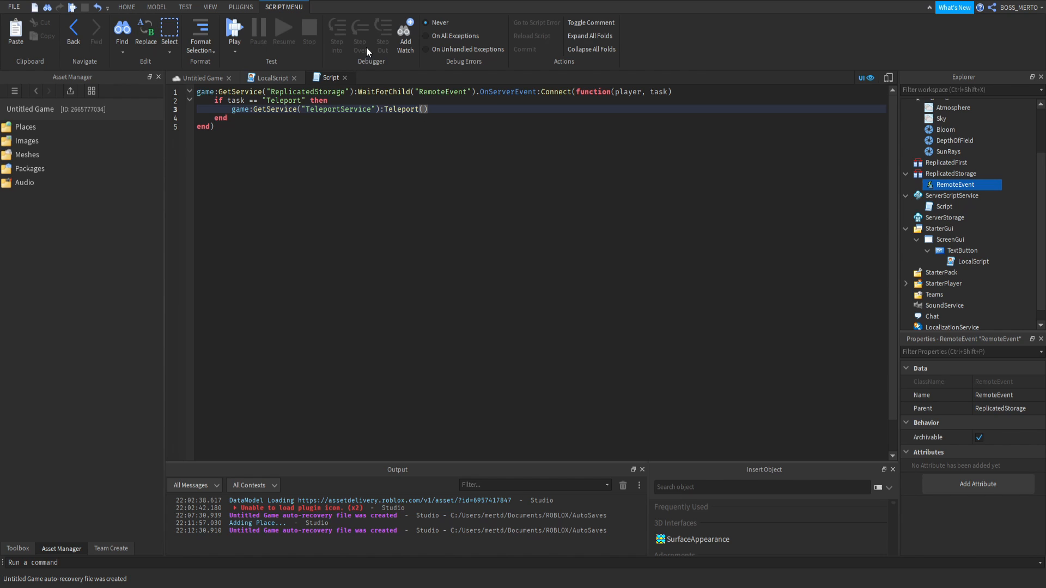
mouse_move(328, 186)
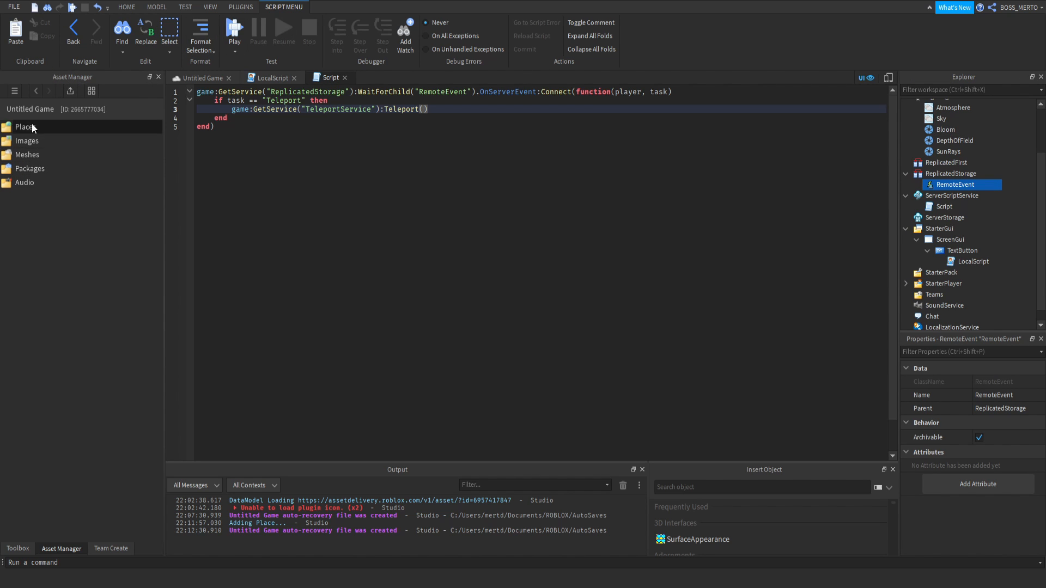
mouse_move(33, 129)
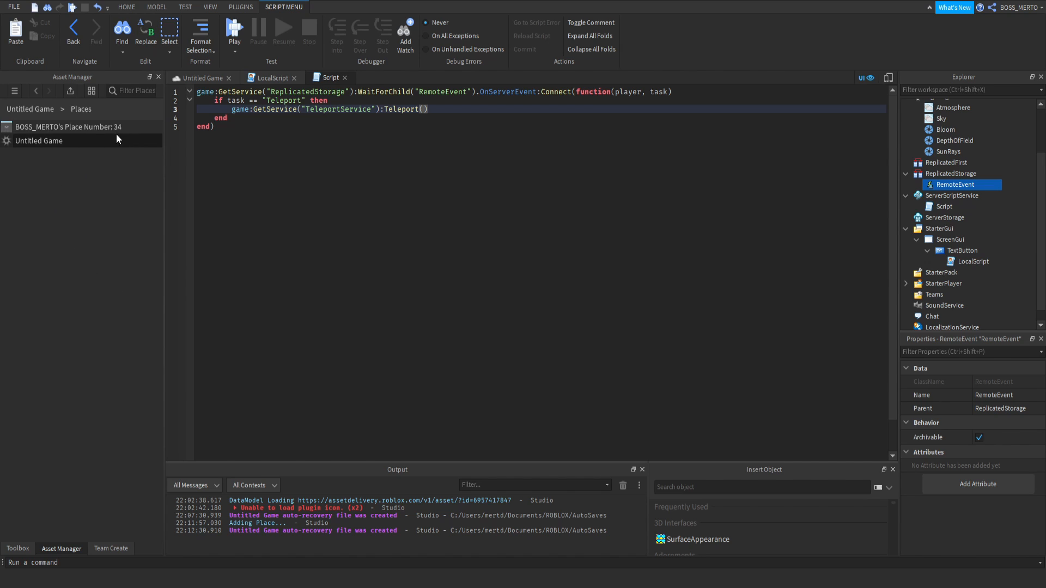
click(66, 127)
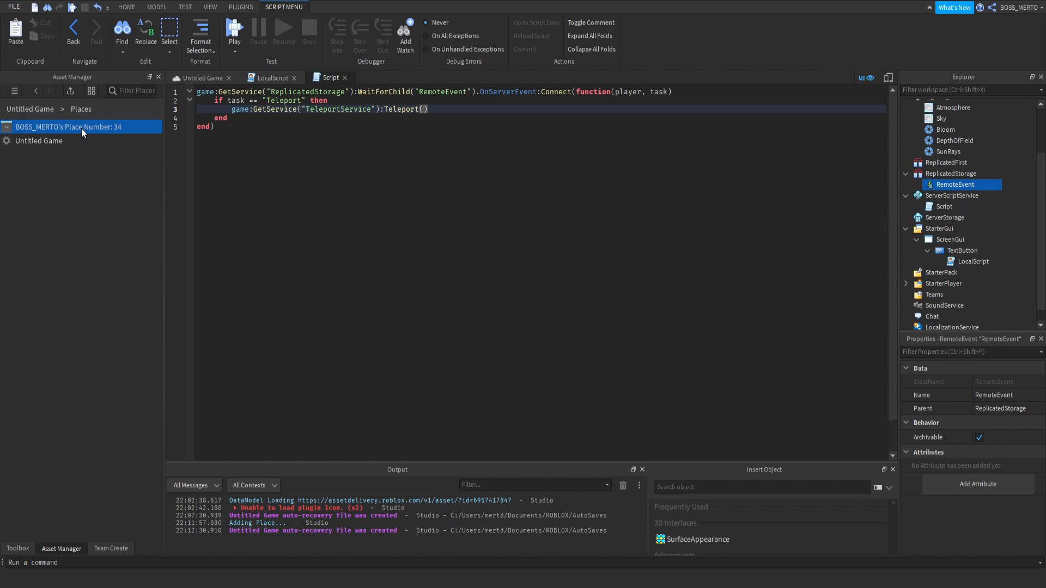
mouse_move(57, 130)
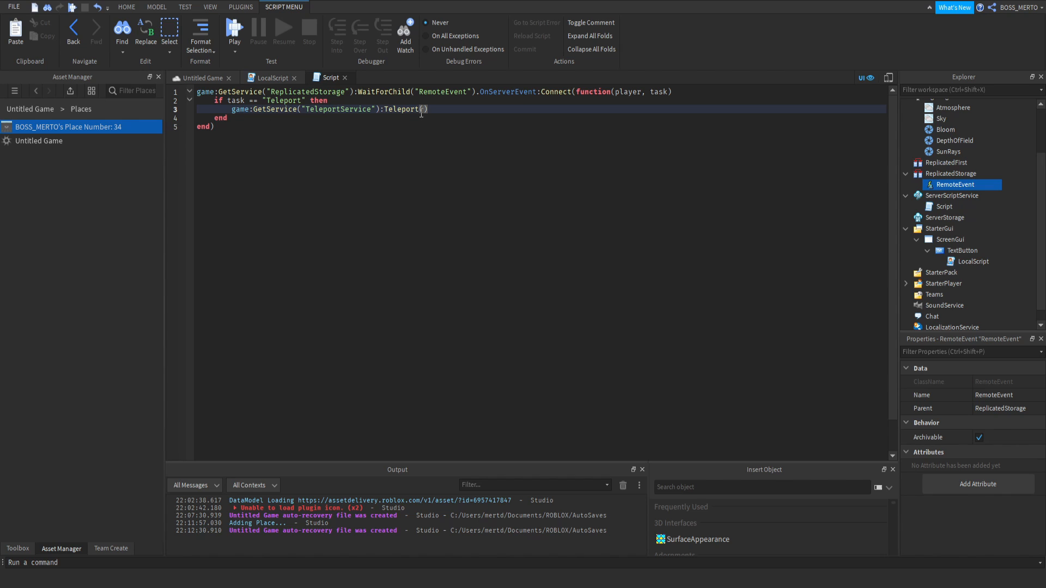
text(6998953013)
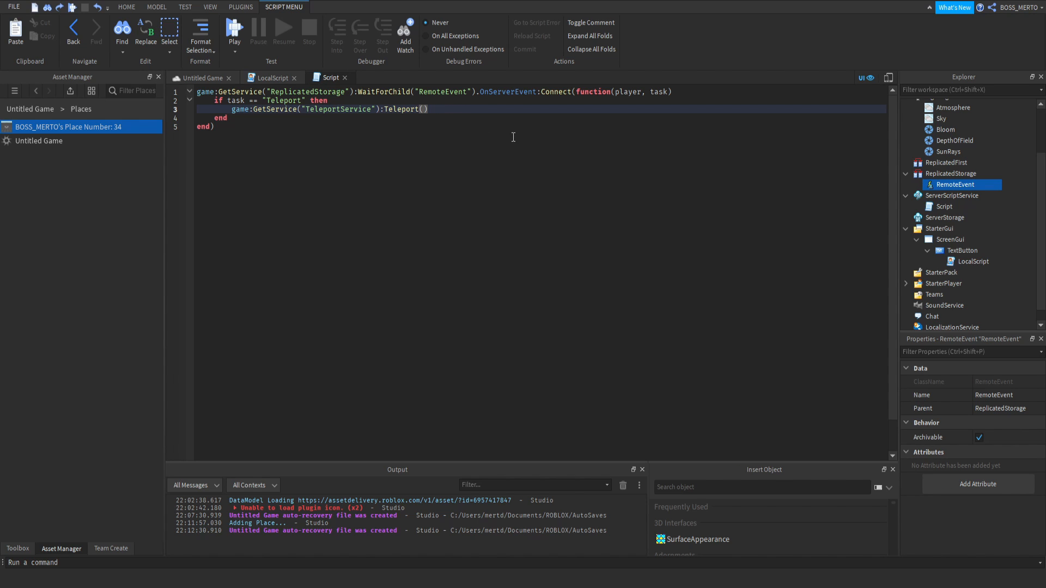
text(6998953013)
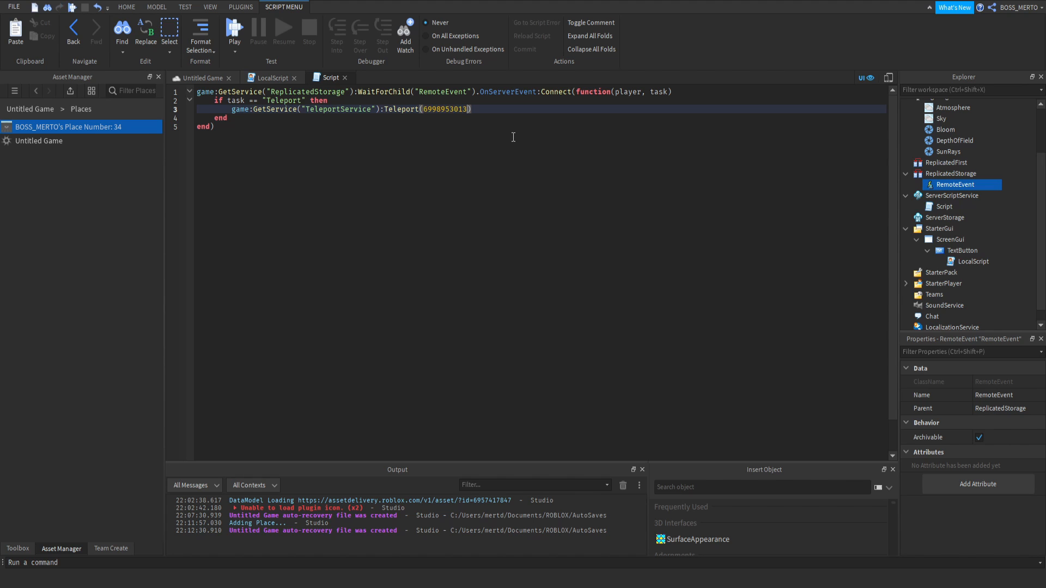
text(, play)
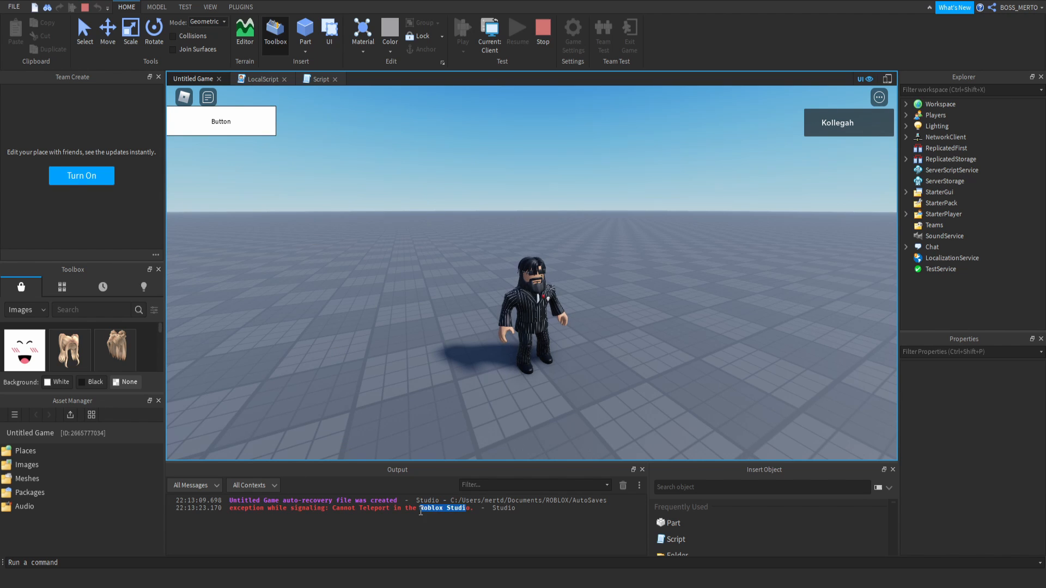
mouse_move(451, 366)
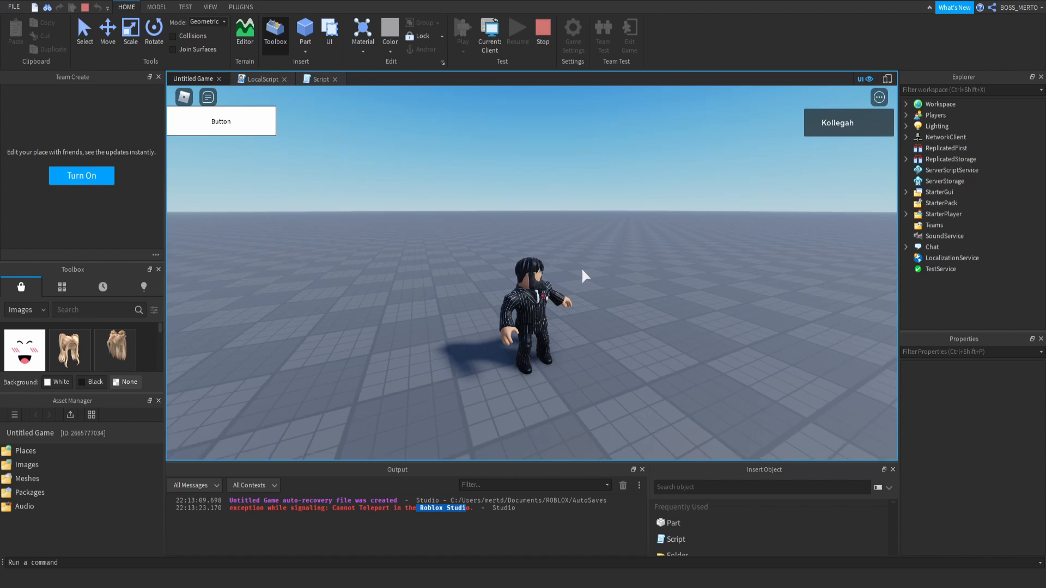
Step: Stop the playtest after reading the 'Cannot Teleport in Roblox Studio' output
click(542, 31)
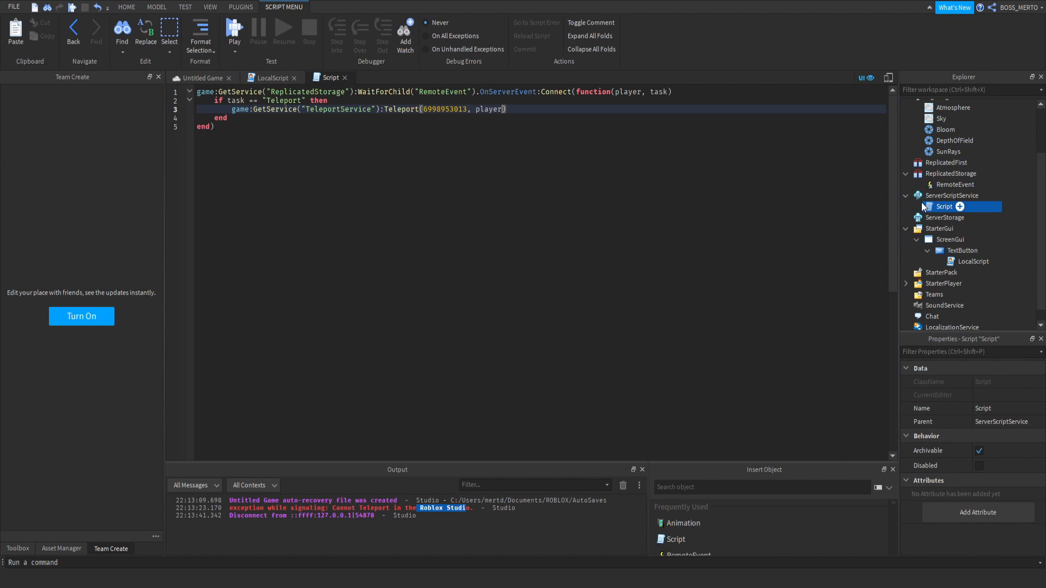
mouse_move(857, 202)
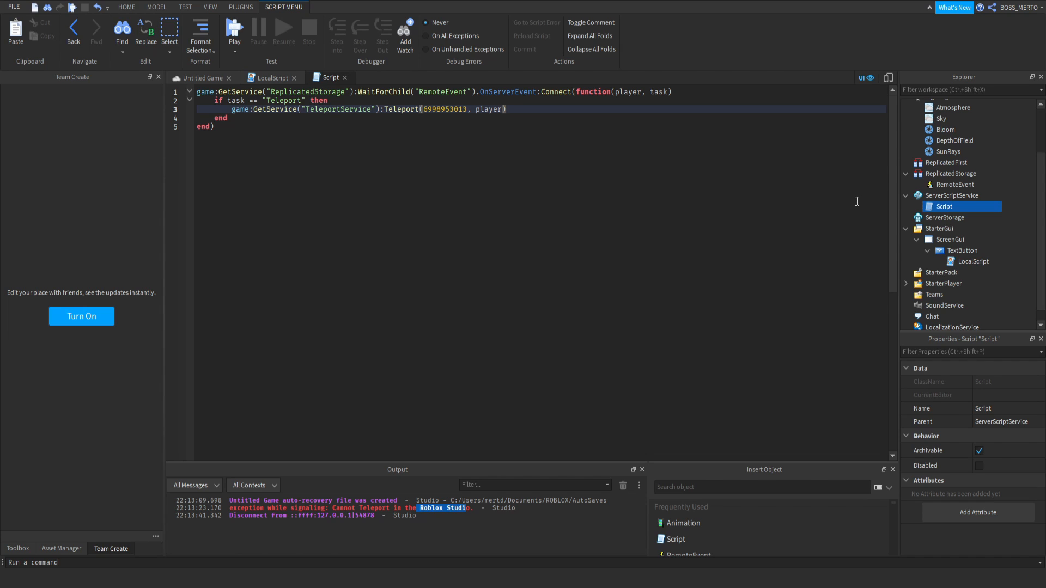
mouse_move(840, 173)
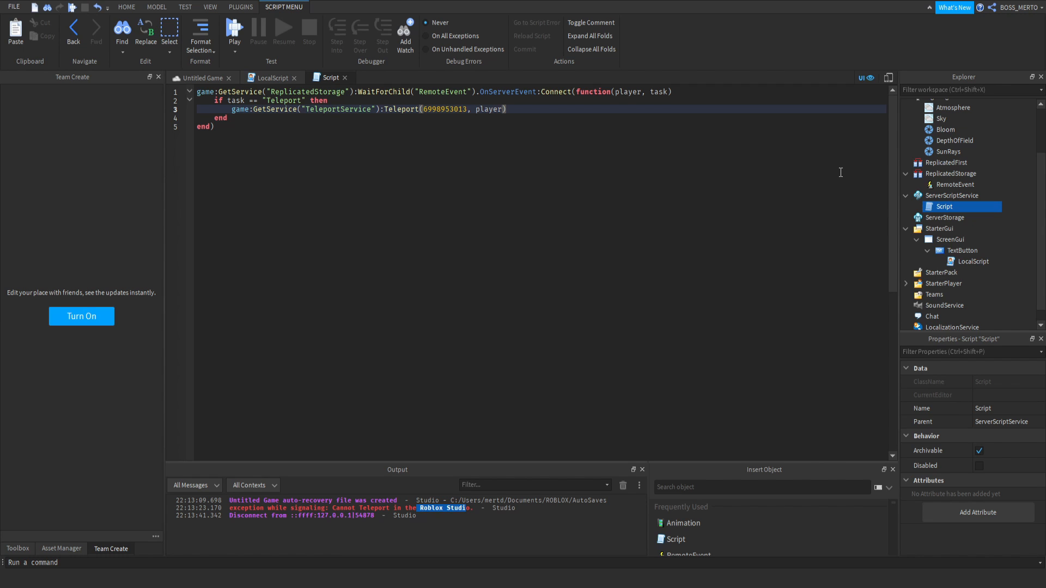
mouse_move(503, 221)
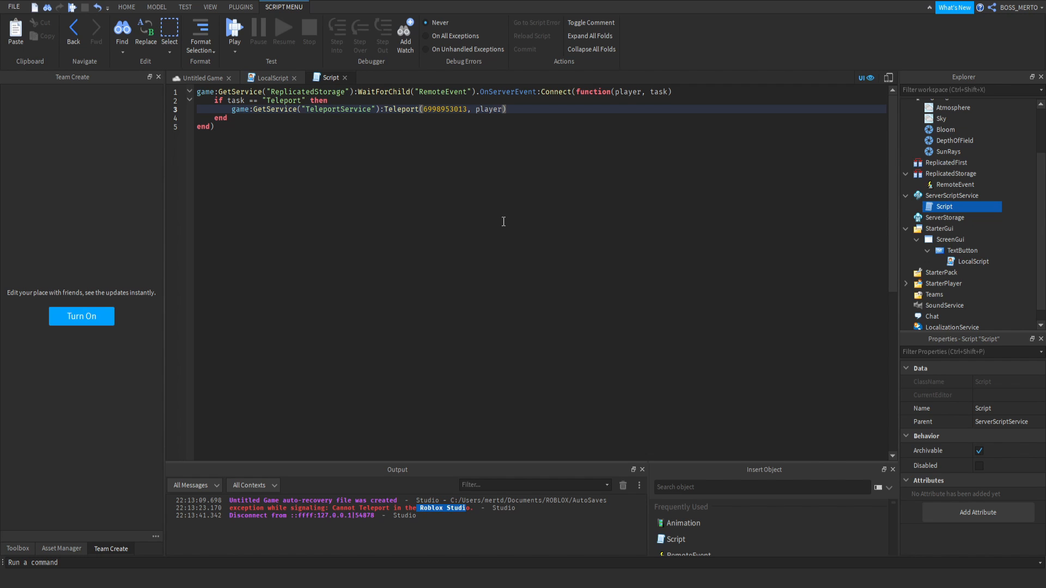